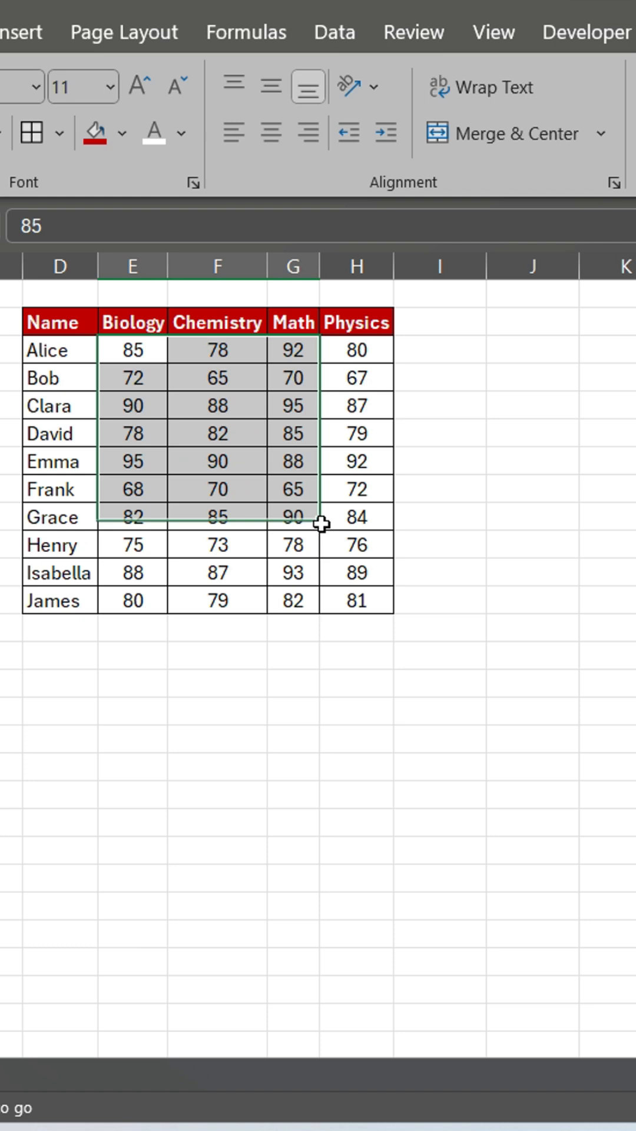
- Add a Top 3 Items rule with green fill, highlighting 95, 95 and 93
left_click(126, 112)
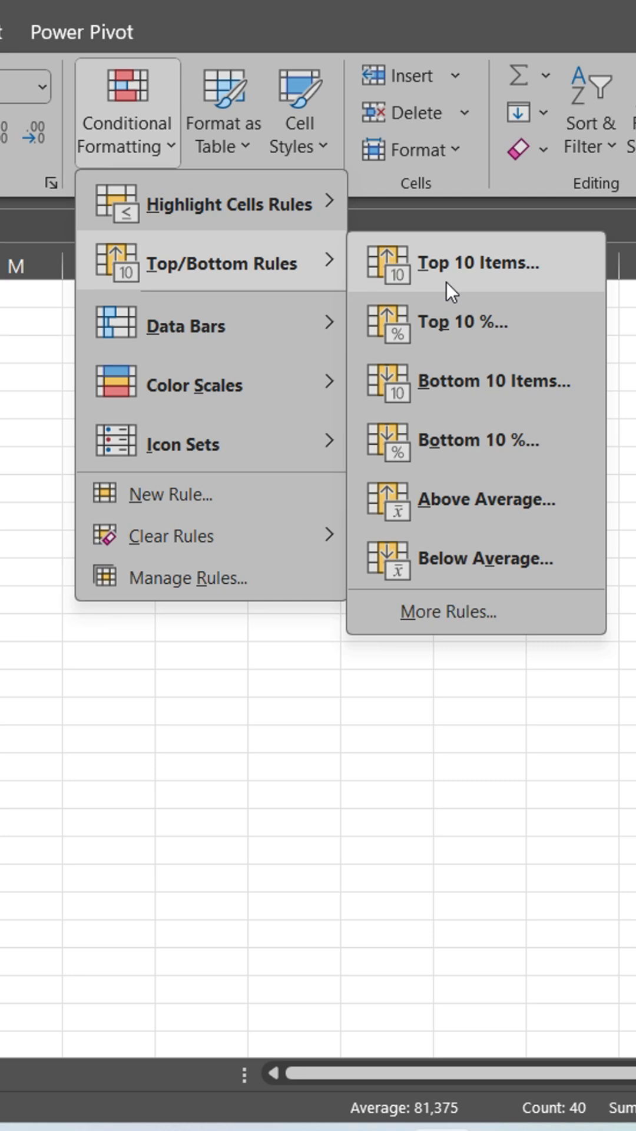
left_click(476, 262)
type("3")
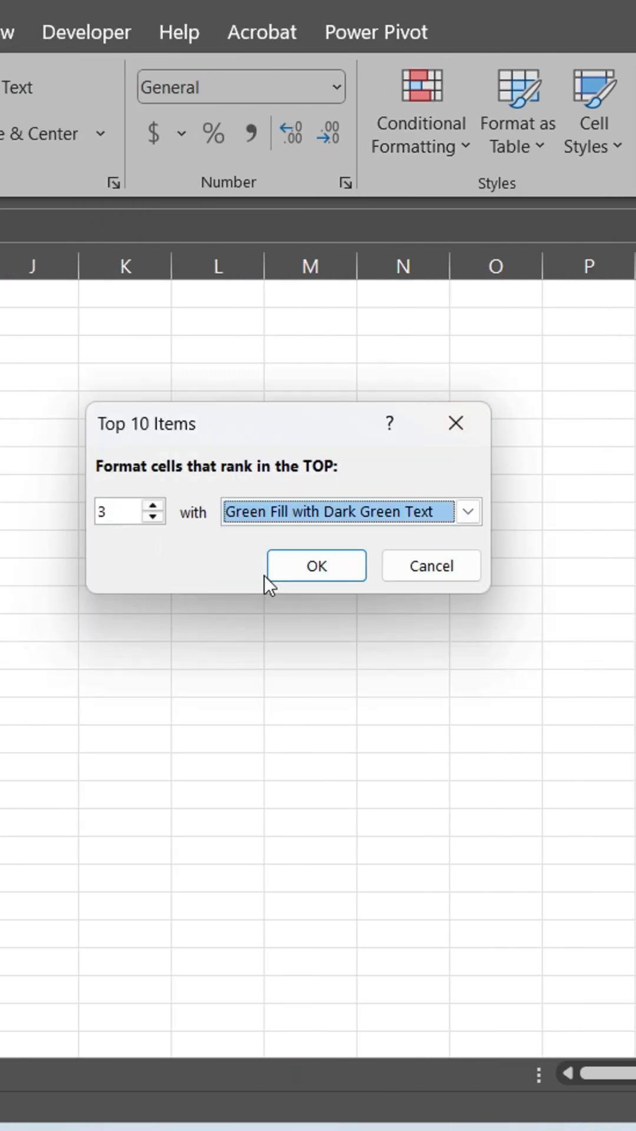
left_click(316, 564)
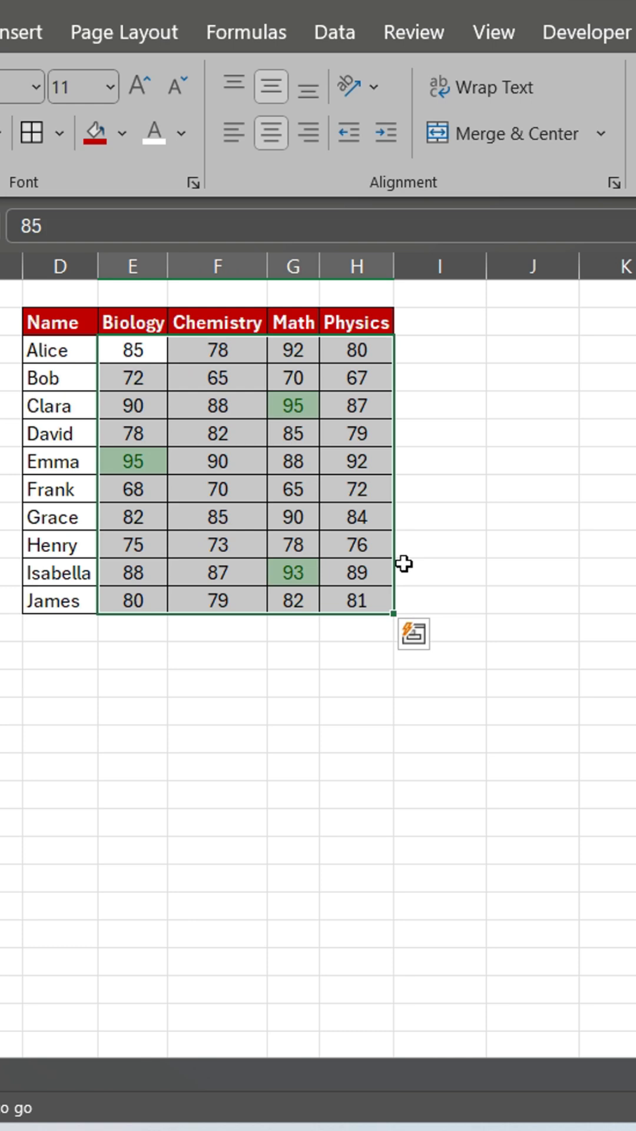
mouse_move(289, 600)
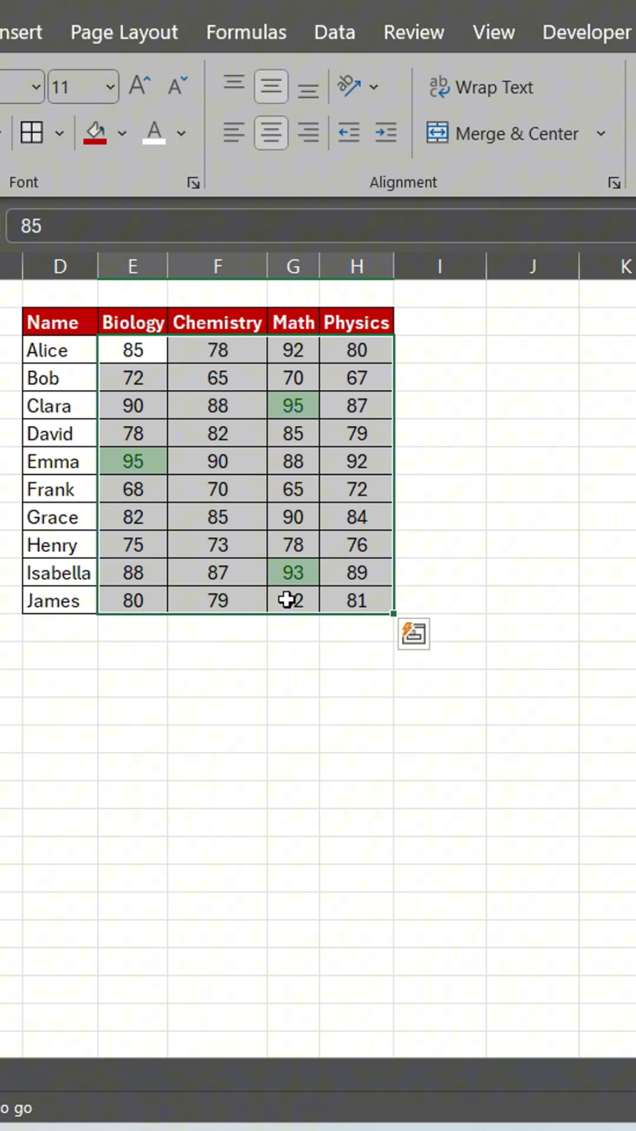
- Add a Bottom 3 Items rule with light red fill, shading 65, 65 and 67
left_click(126, 112)
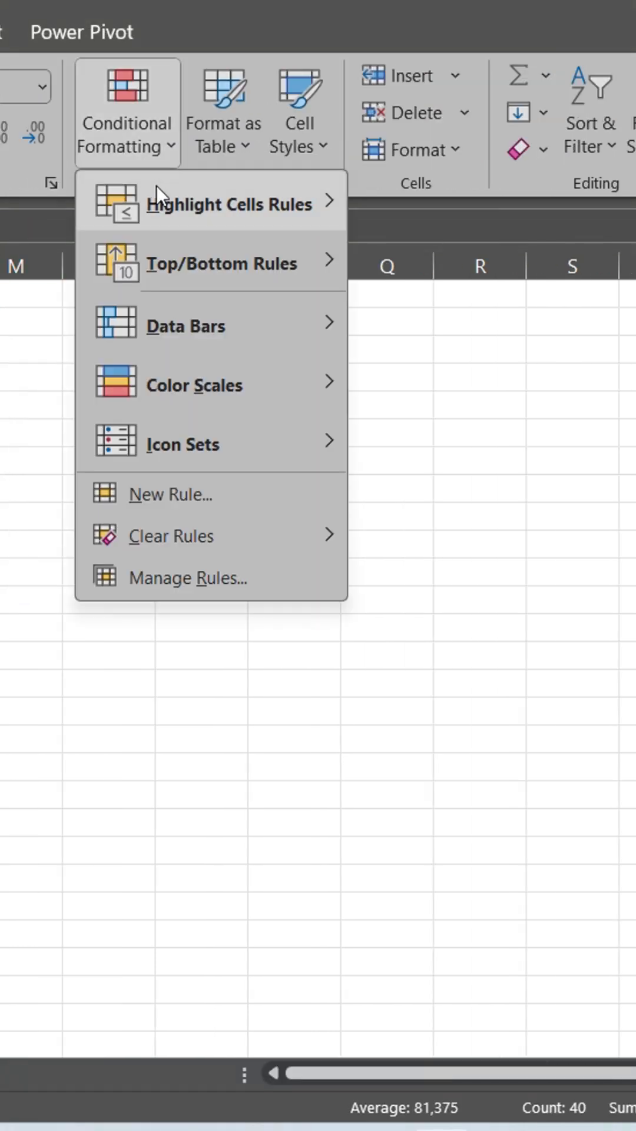
left_click(223, 263)
type("3")
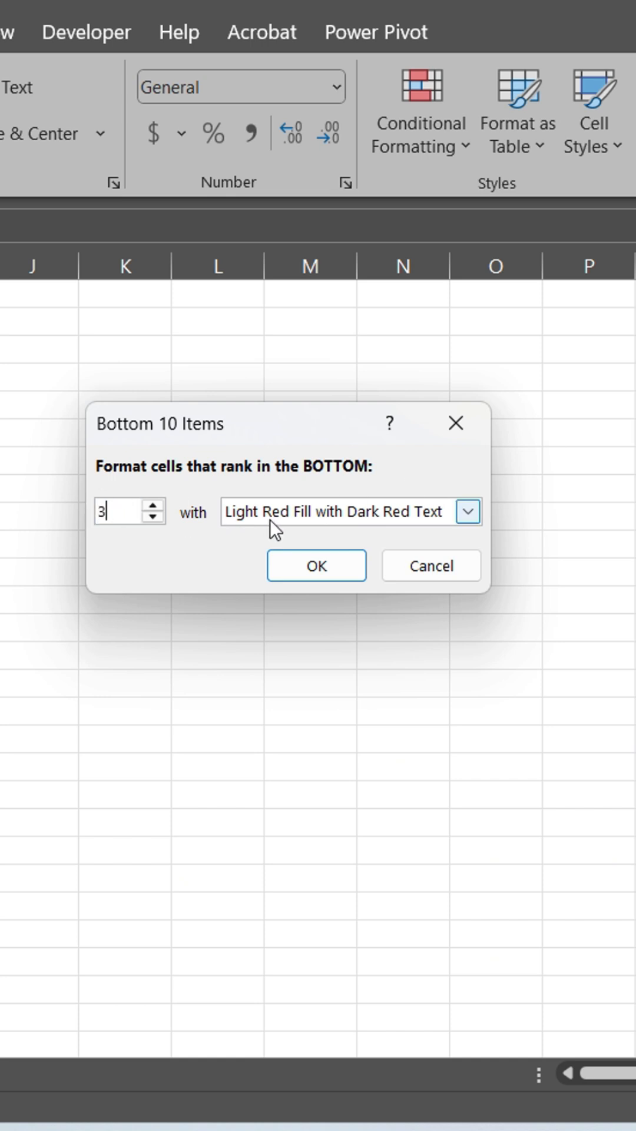
left_click(315, 564)
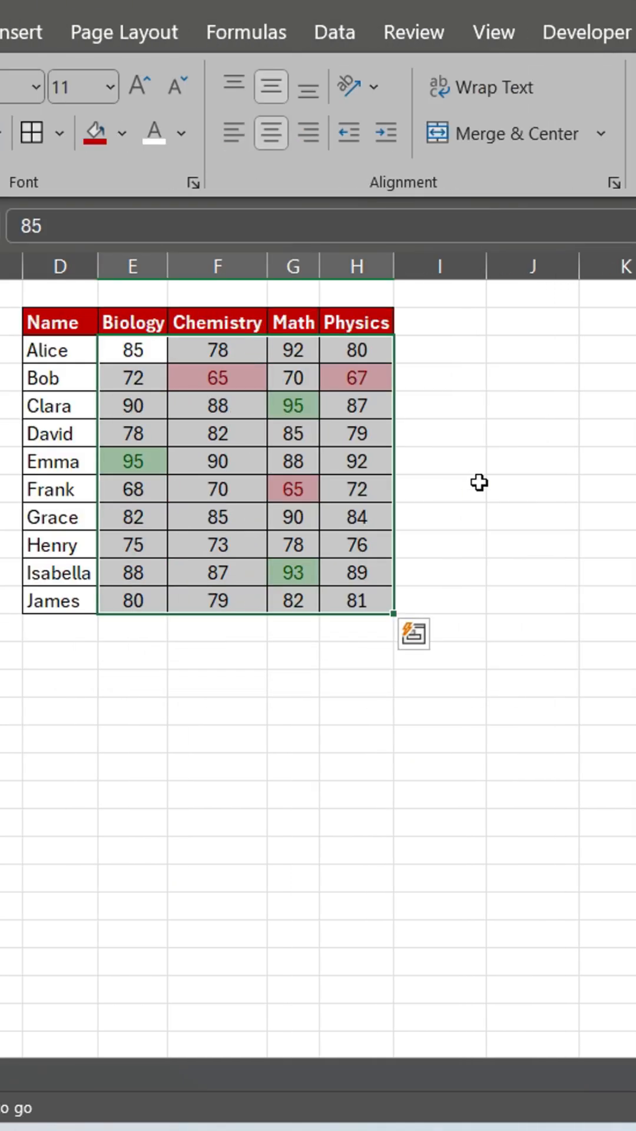
mouse_move(271, 577)
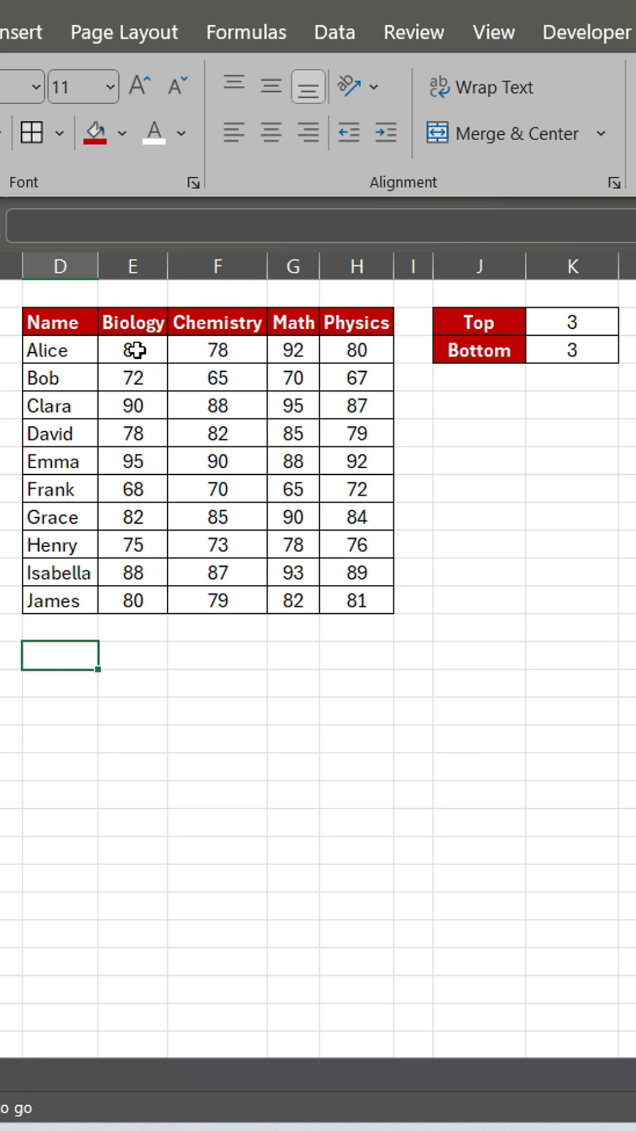
- Create the formula rule =E3>=LARGE($E$3:$H$12;$K$2) with a green fill on the scores
left_click(126, 112)
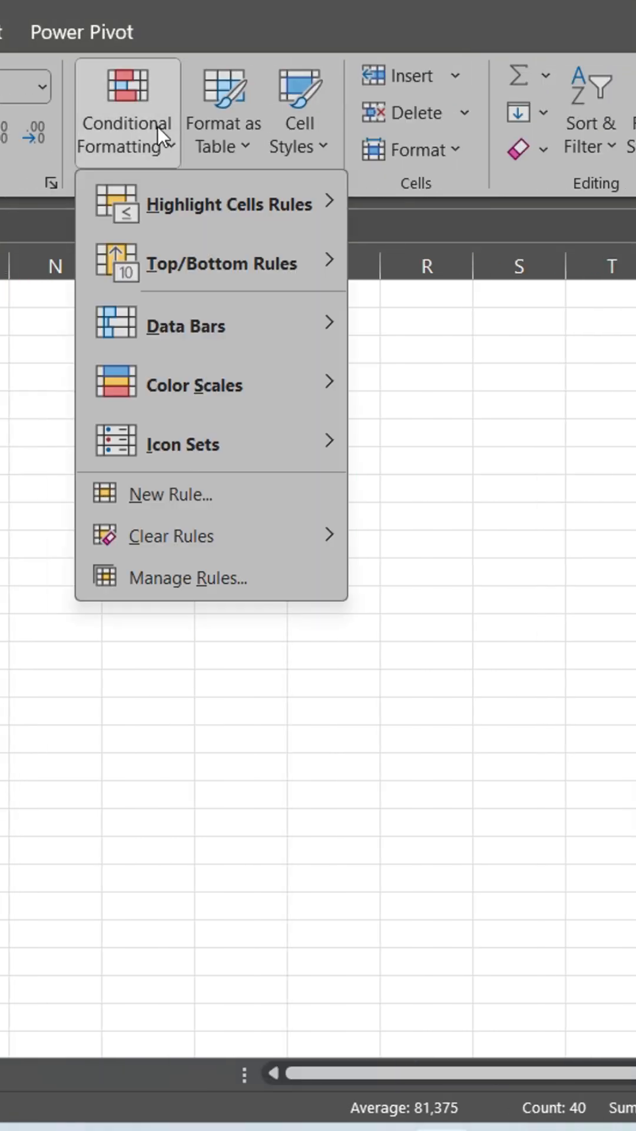
left_click(170, 495)
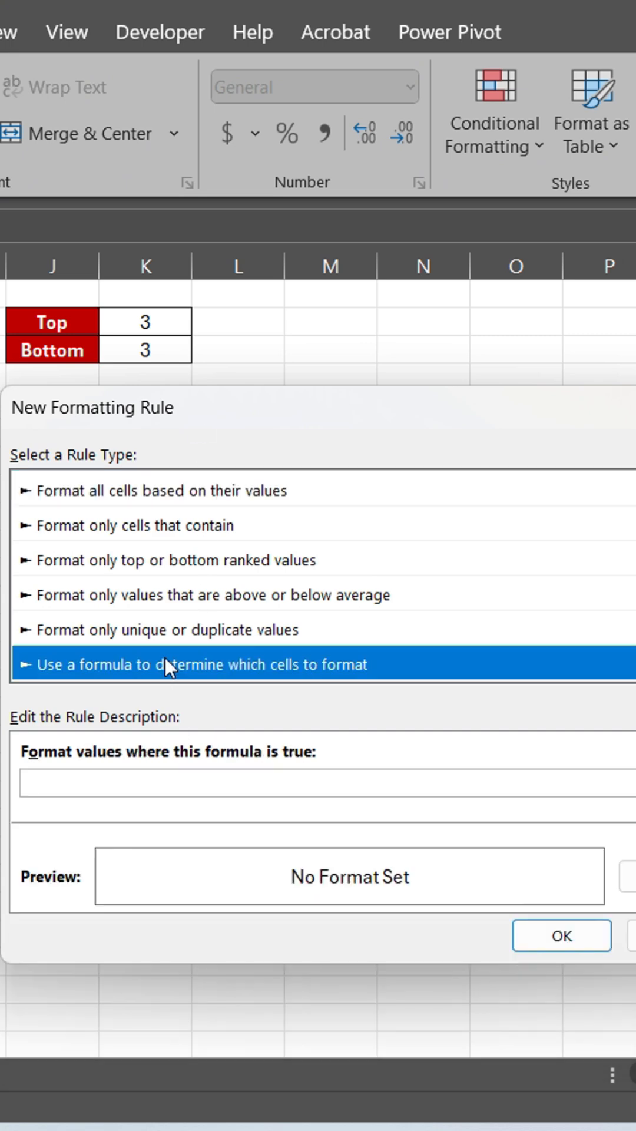
type("=E3")
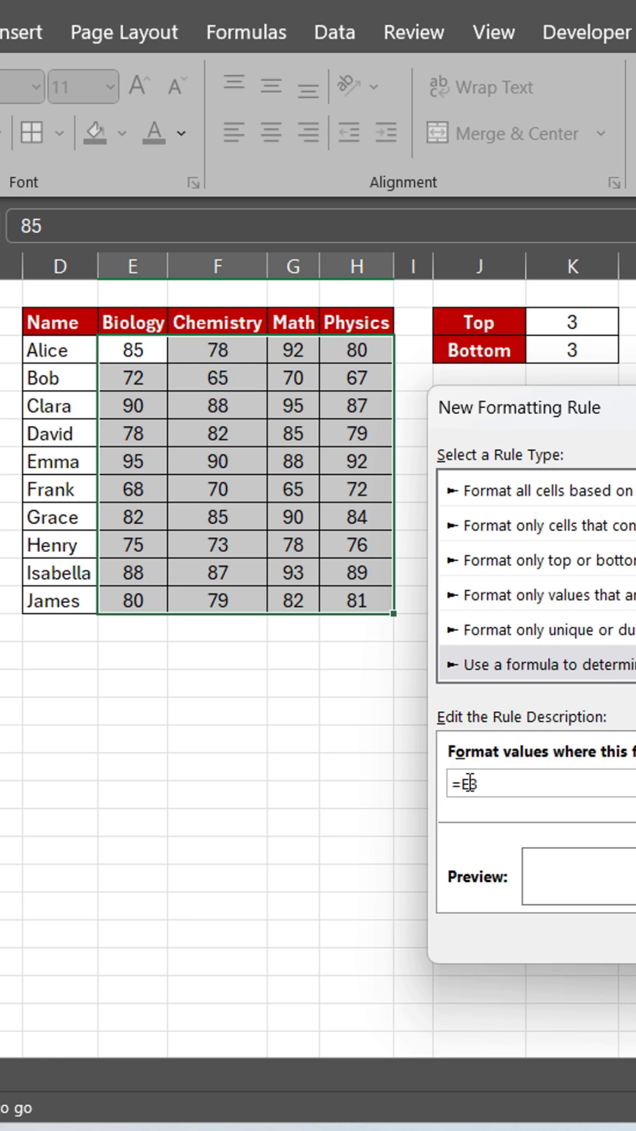
left_click(132, 350)
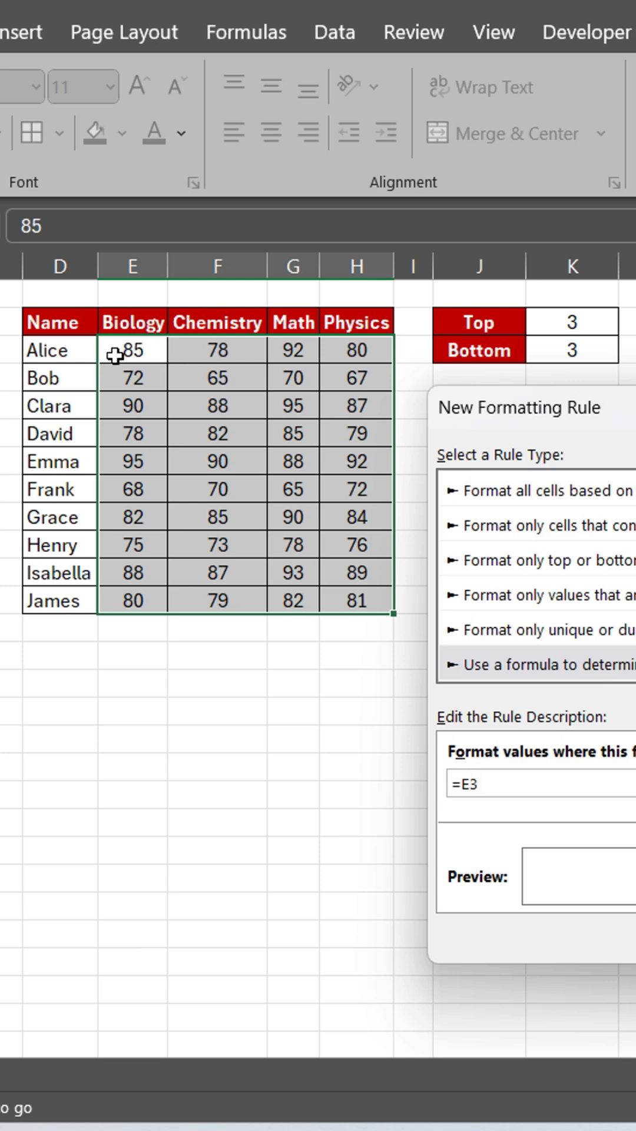
type(">")
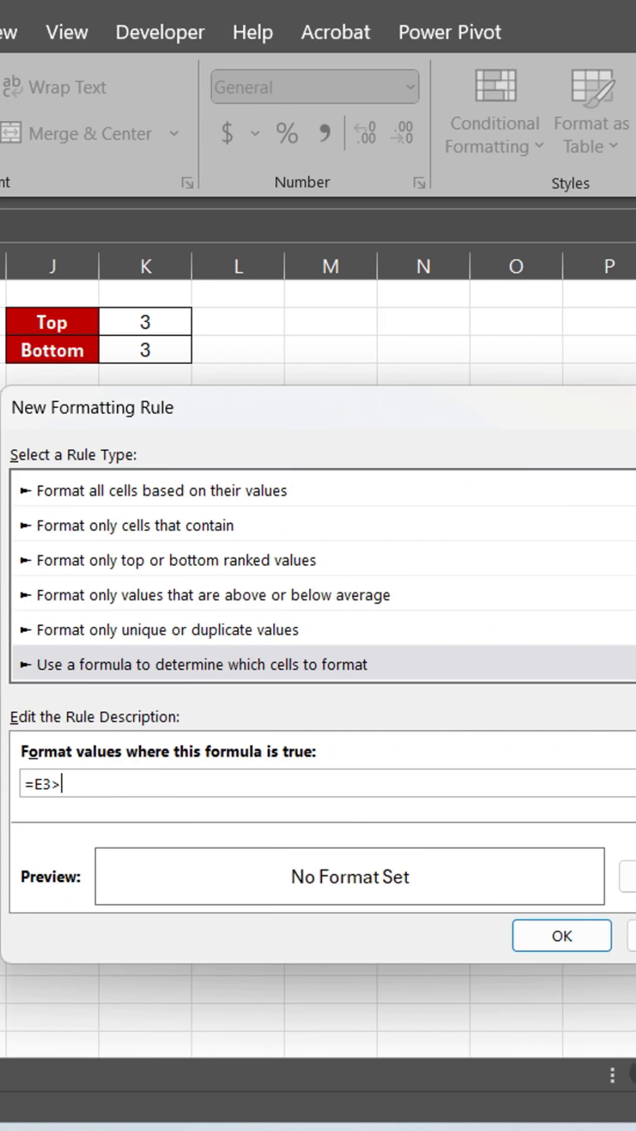
type("=LAR")
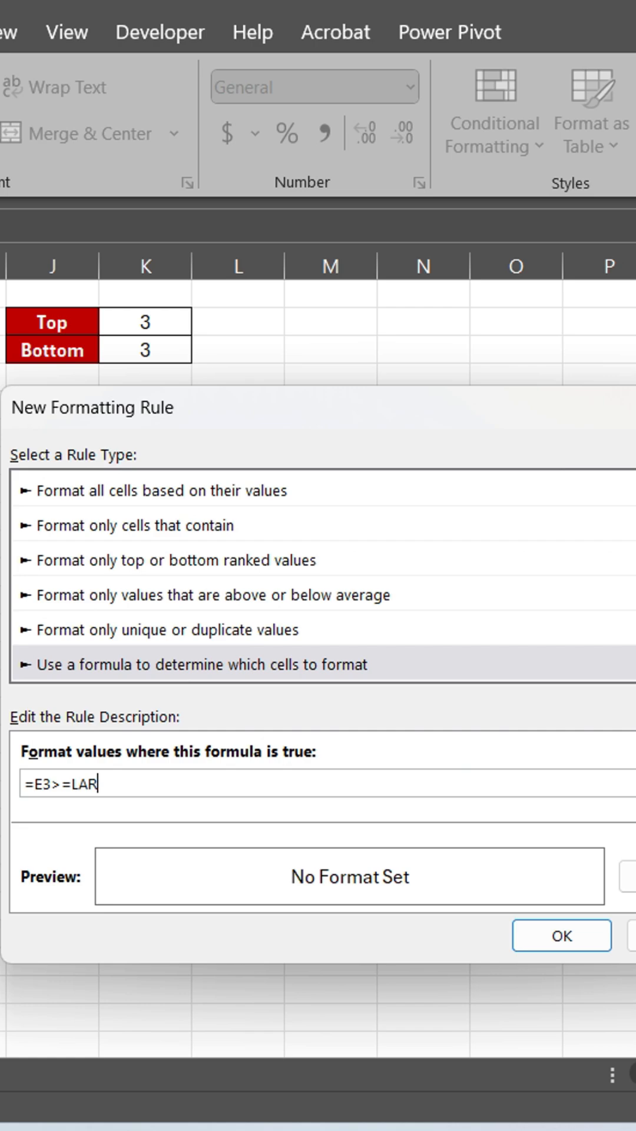
type("GE($E$3:$H$12")
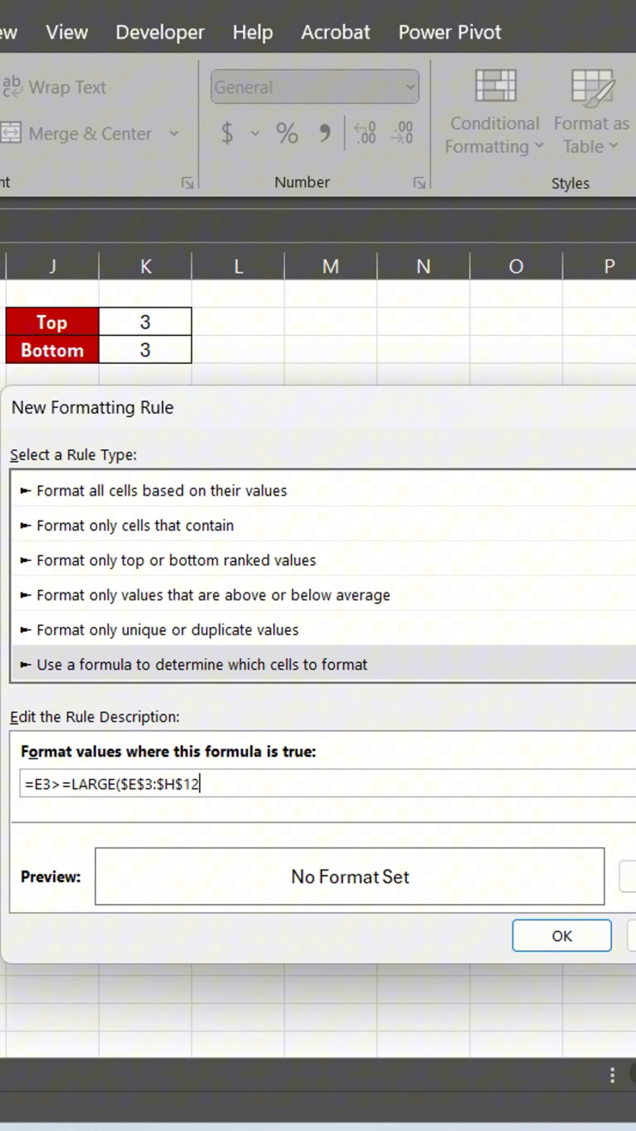
left_click(144, 322)
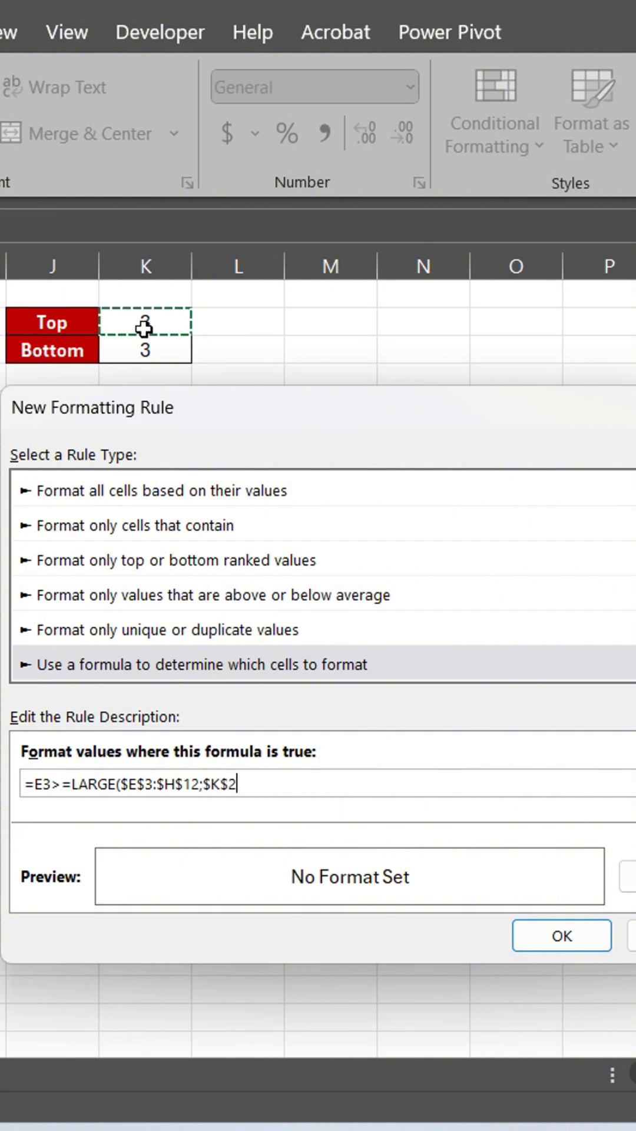
type(")")
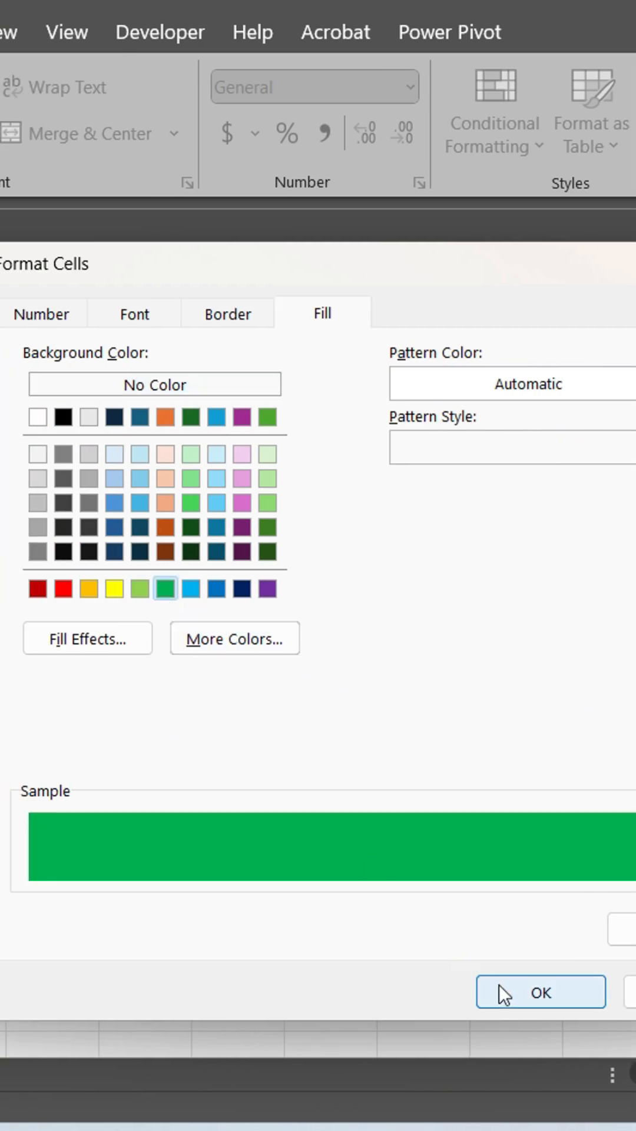
left_click(540, 991)
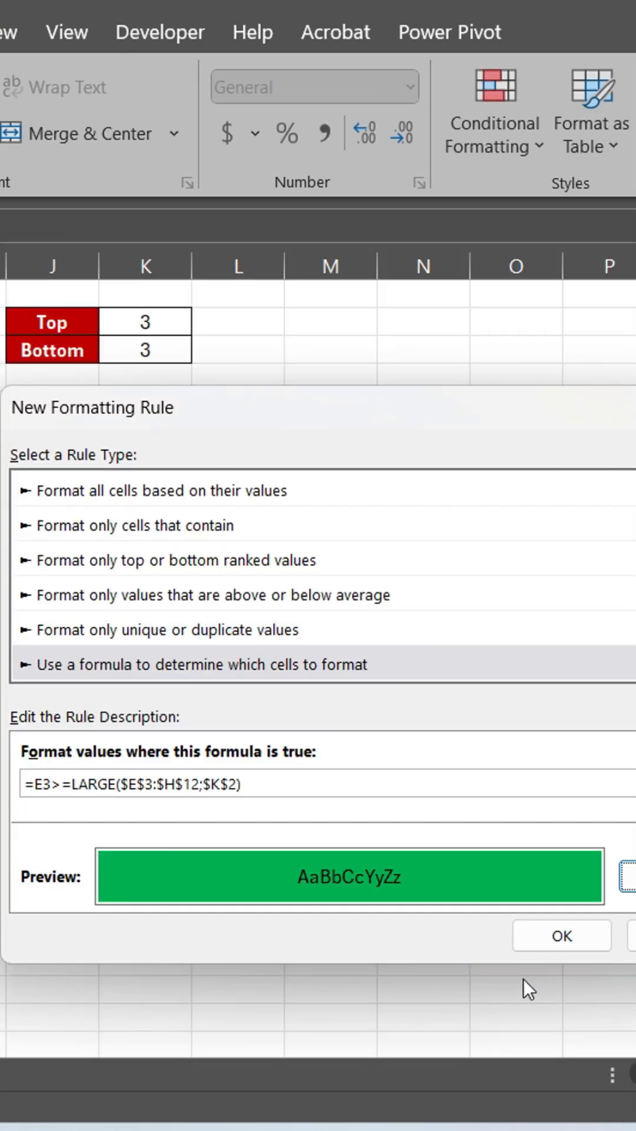
left_click(561, 936)
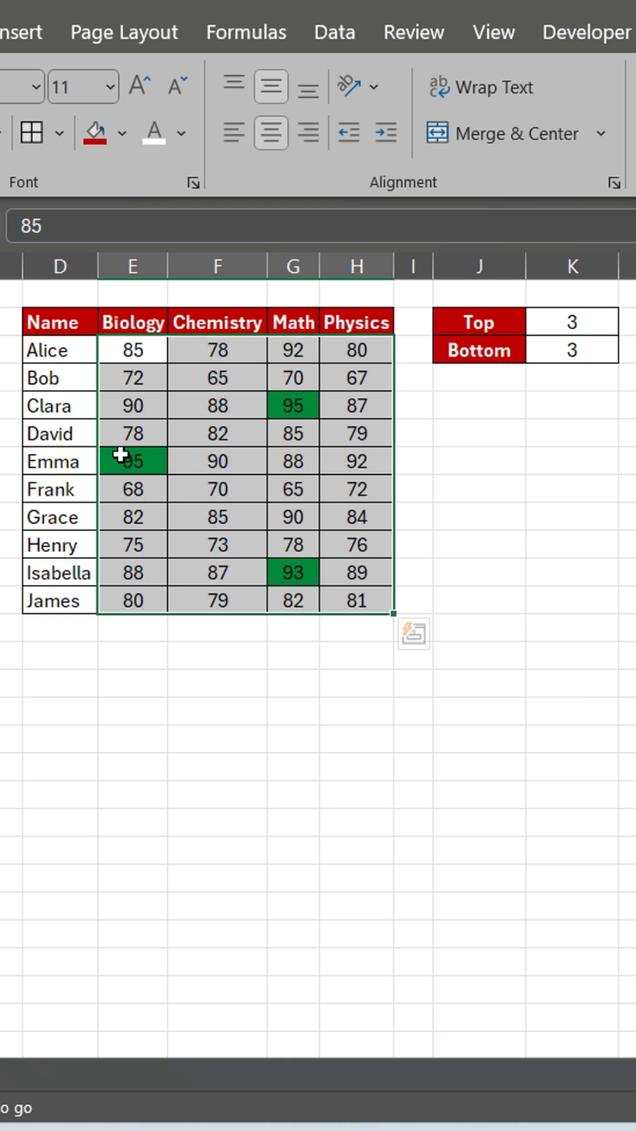
- Enter a new formula rule =E3<=SMALL($E$3:$H$12;$K$3) referencing the Bottom count
scroll("right", 3)
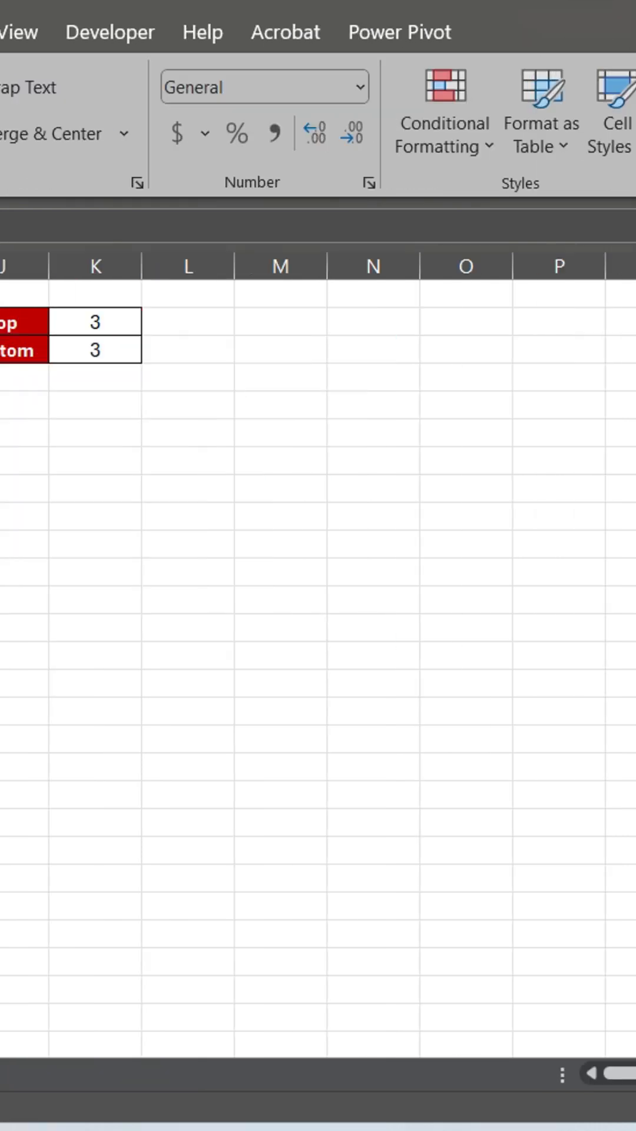
left_click(126, 111)
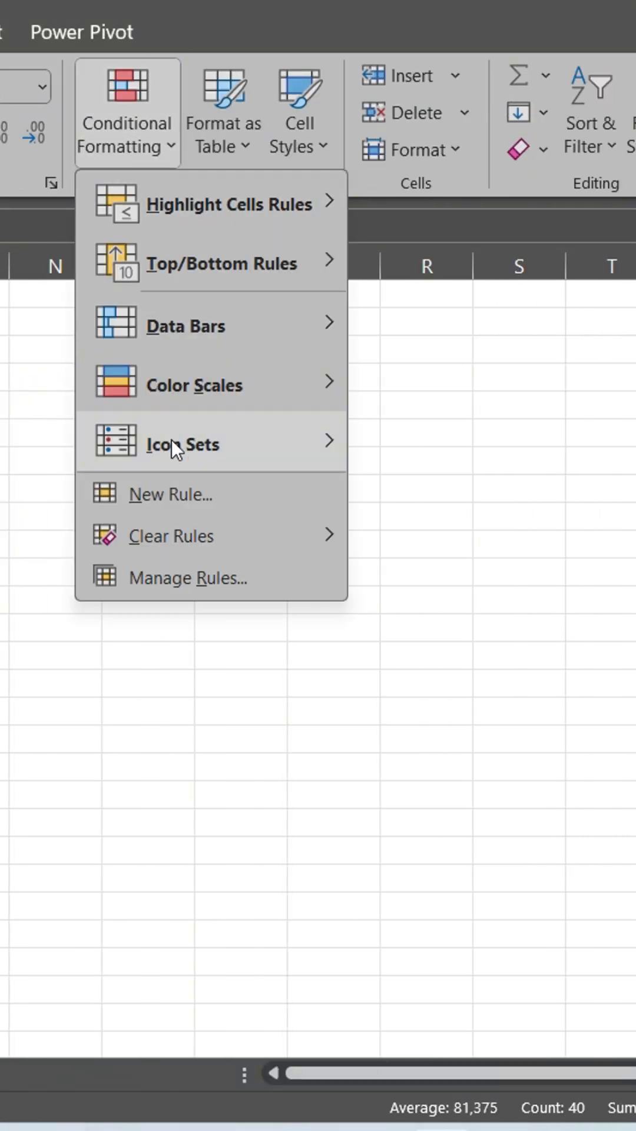
left_click(171, 493)
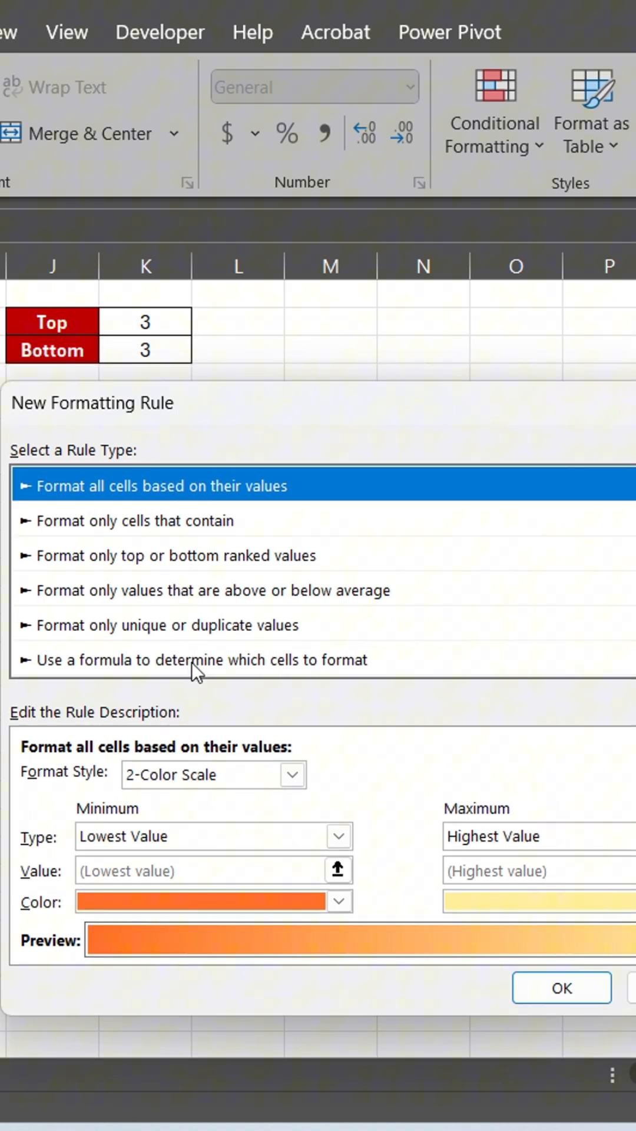
left_click(195, 659)
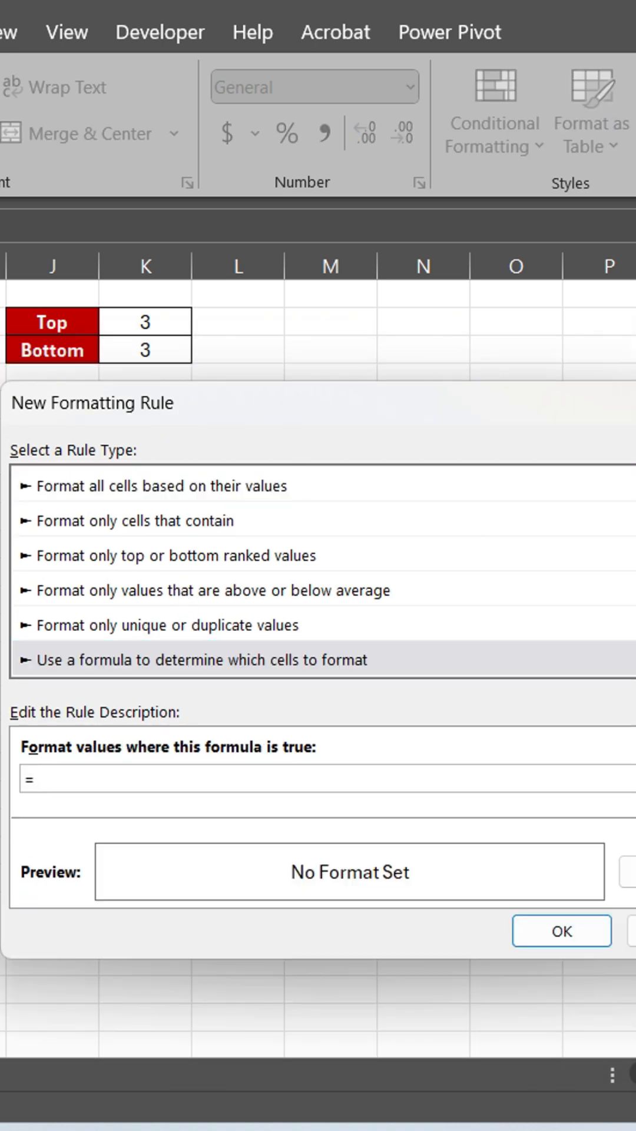
type("E3")
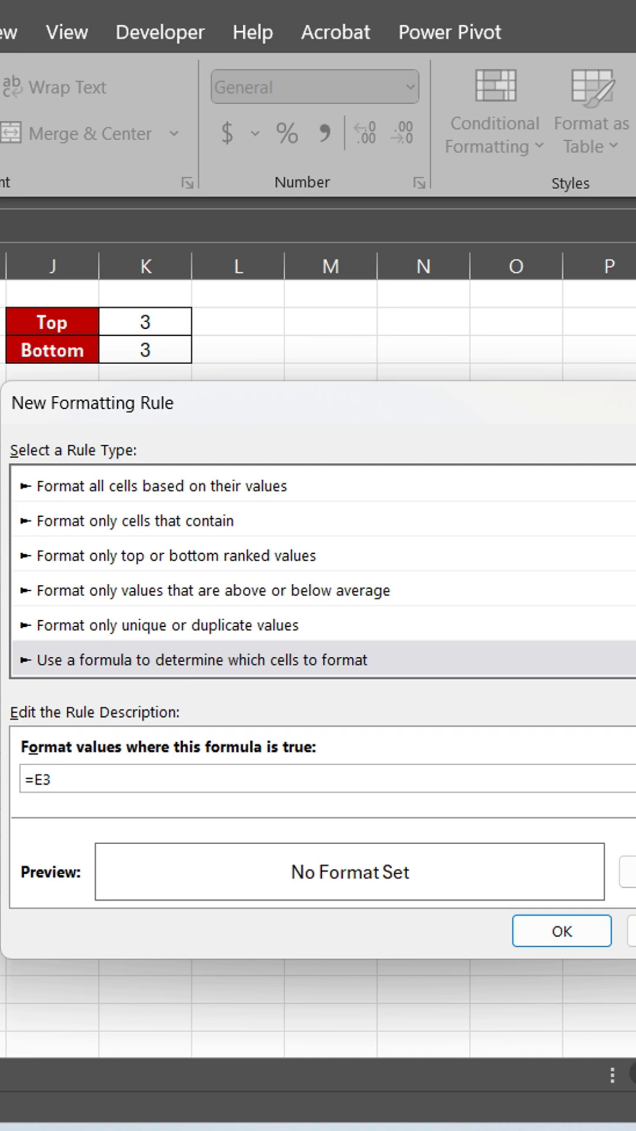
type("<=")
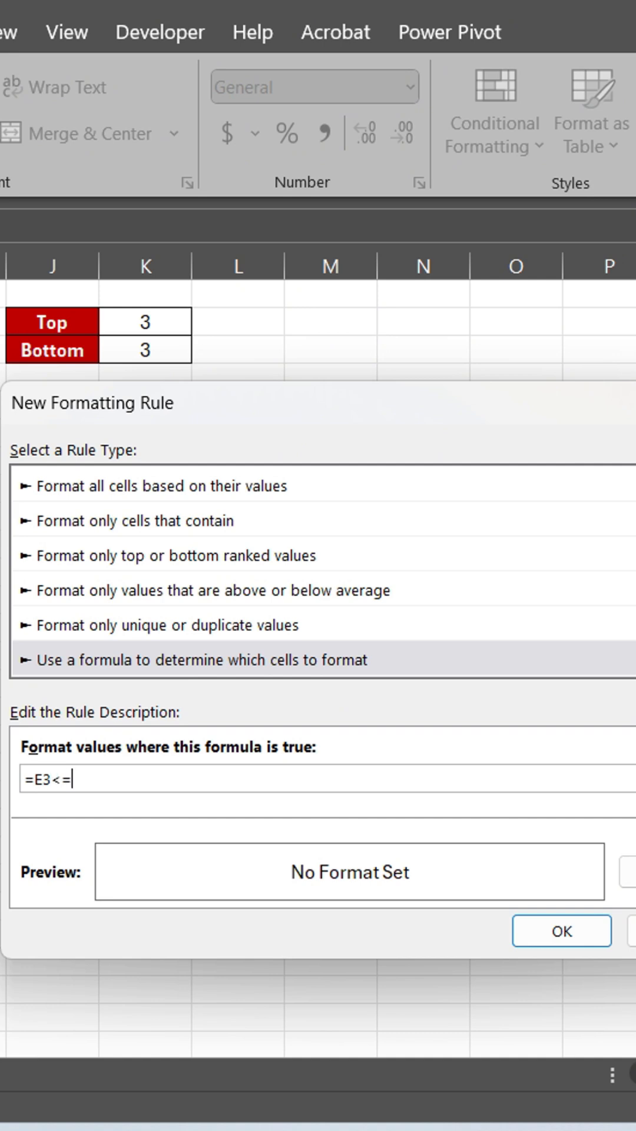
type("SMAL")
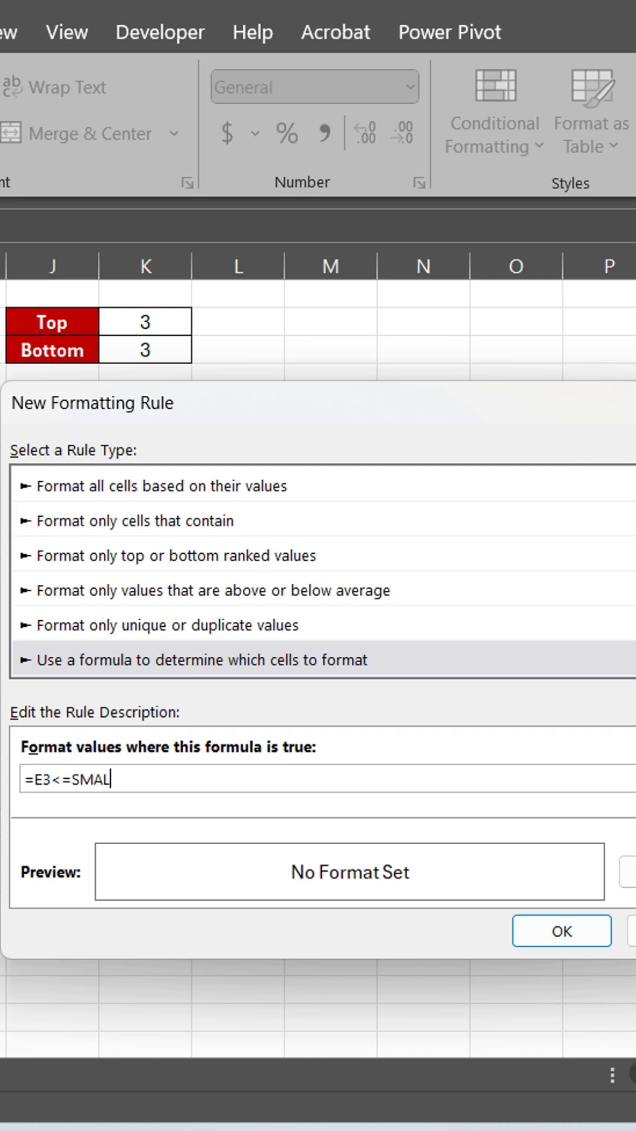
type("L($E$3:$H$12")
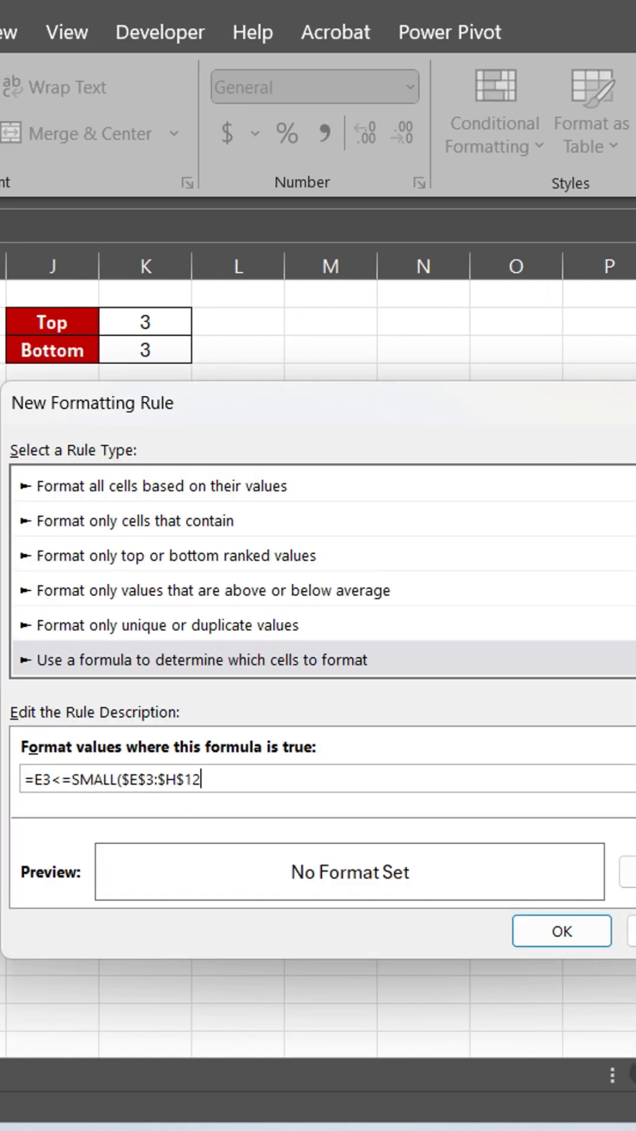
type(";")
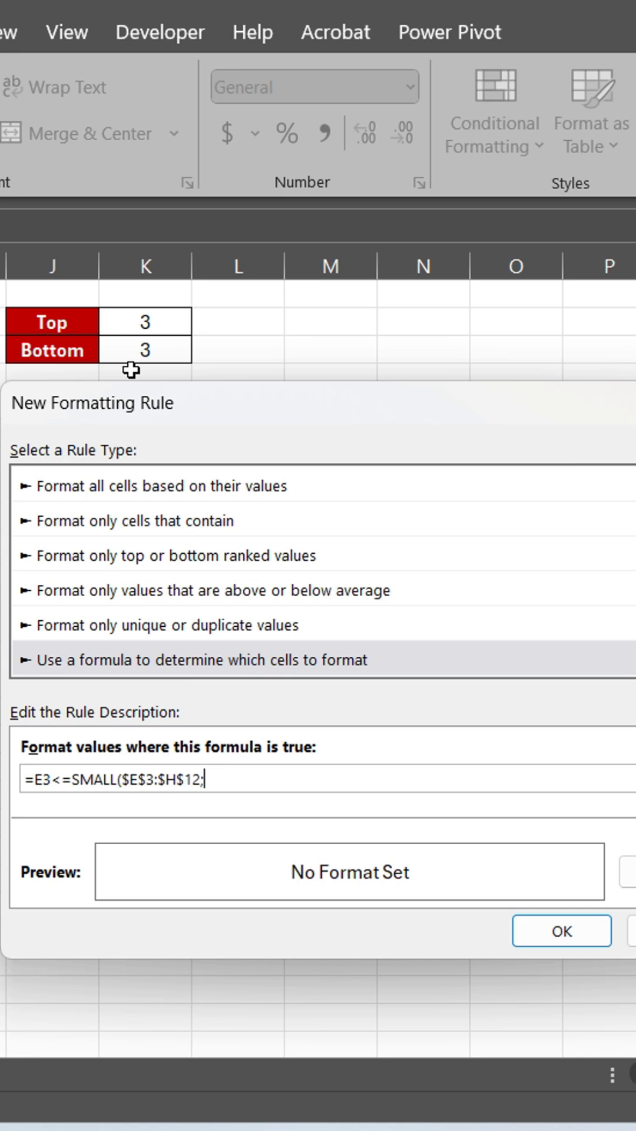
left_click(143, 351)
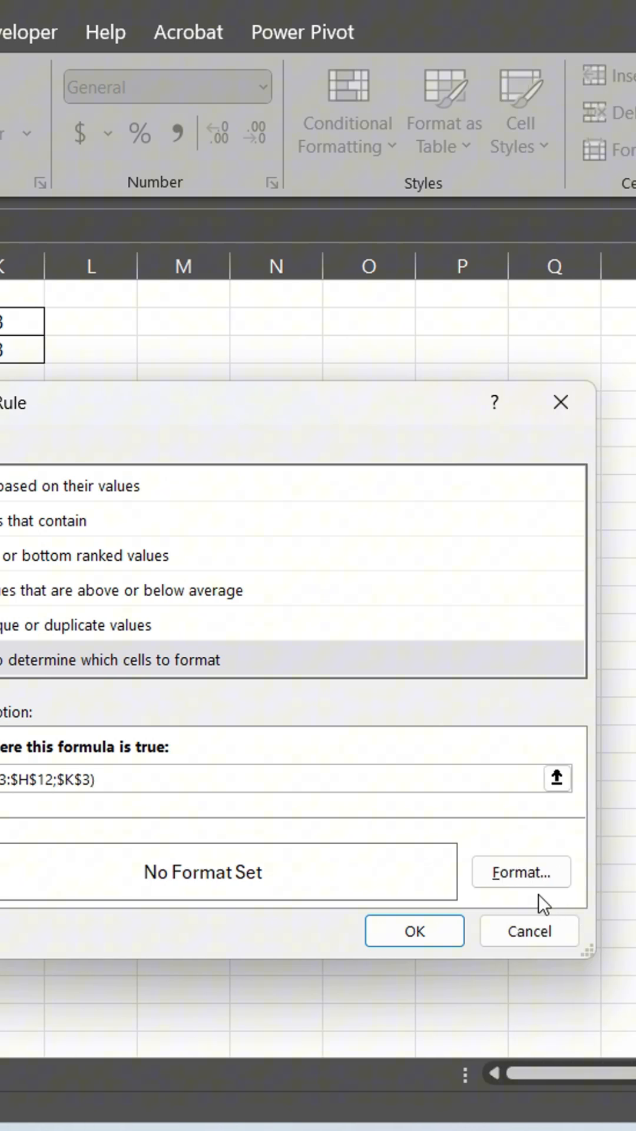
- Give the SMALL rule a light orange fill and apply it to the score table
left_click(520, 872)
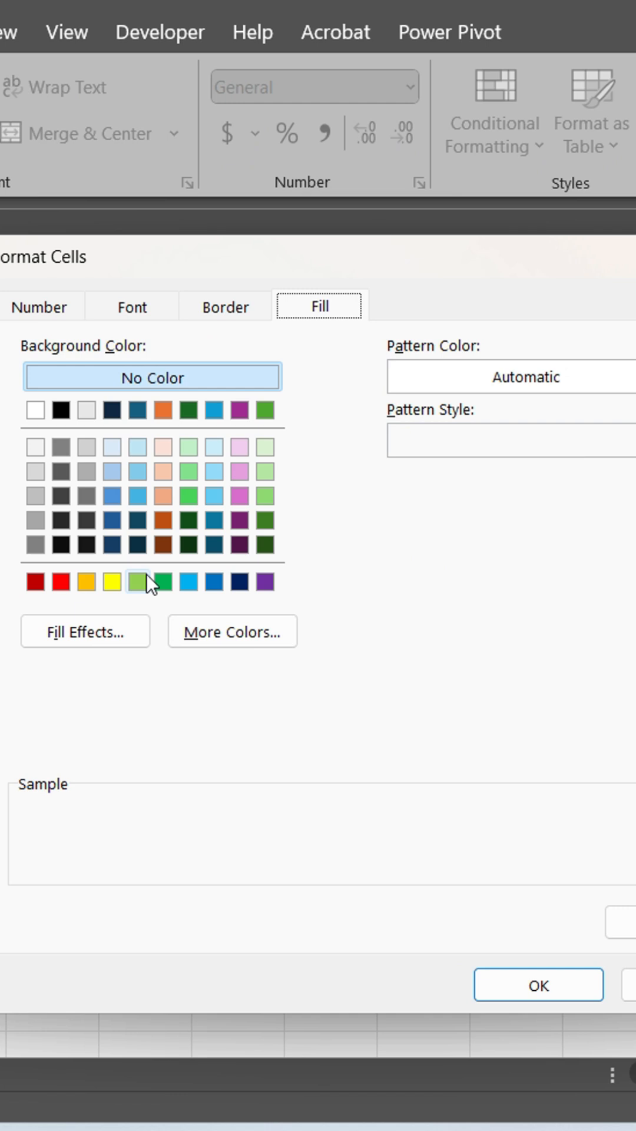
left_click(161, 497)
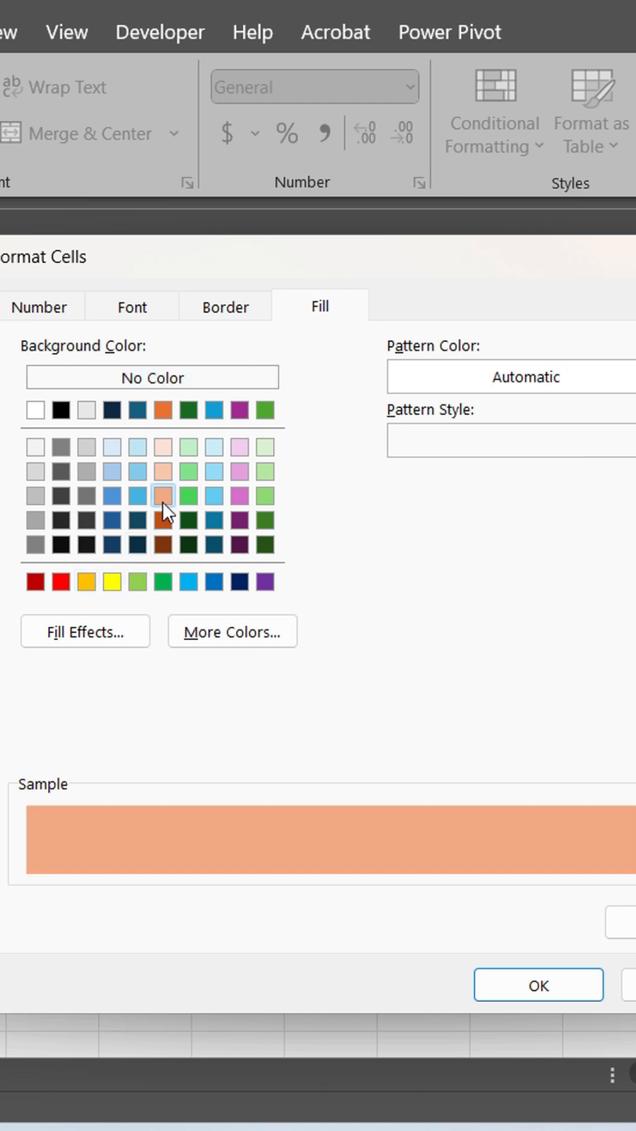
mouse_move(475, 927)
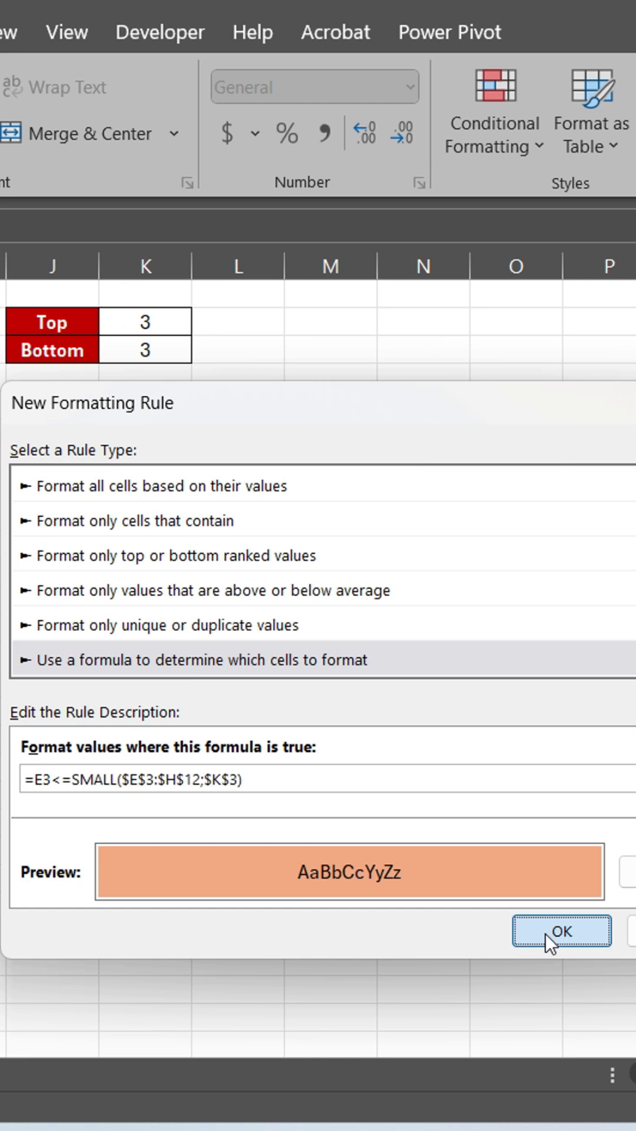
left_click(561, 931)
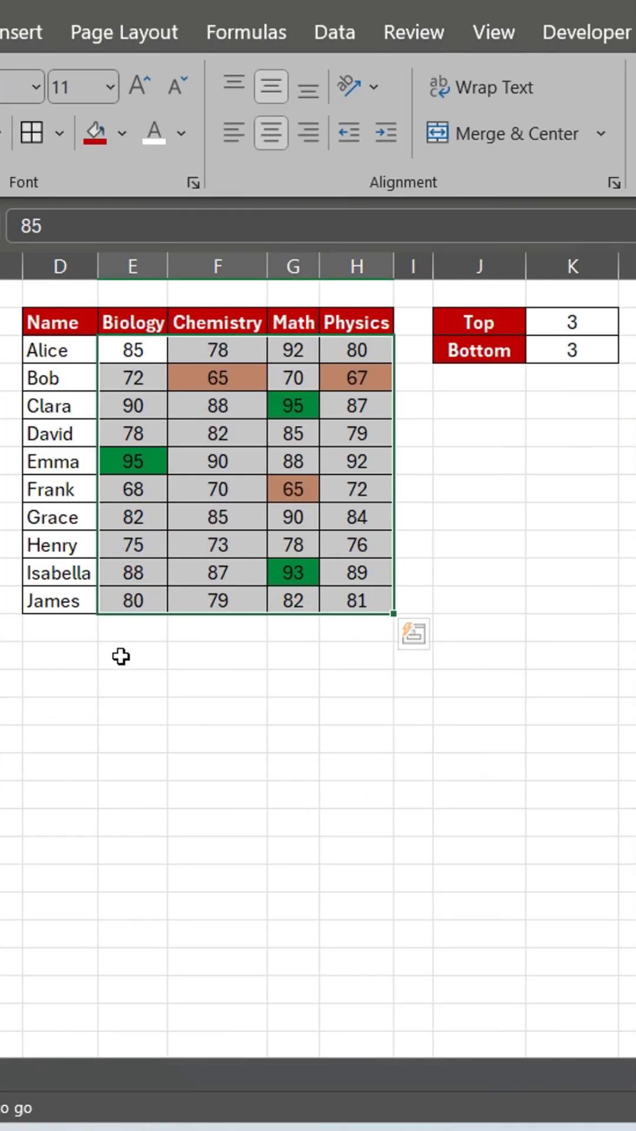
- Clear all highlight rules from E3:H12 and reopen the Conditional Formatting options
left_click(573, 322)
type("4")
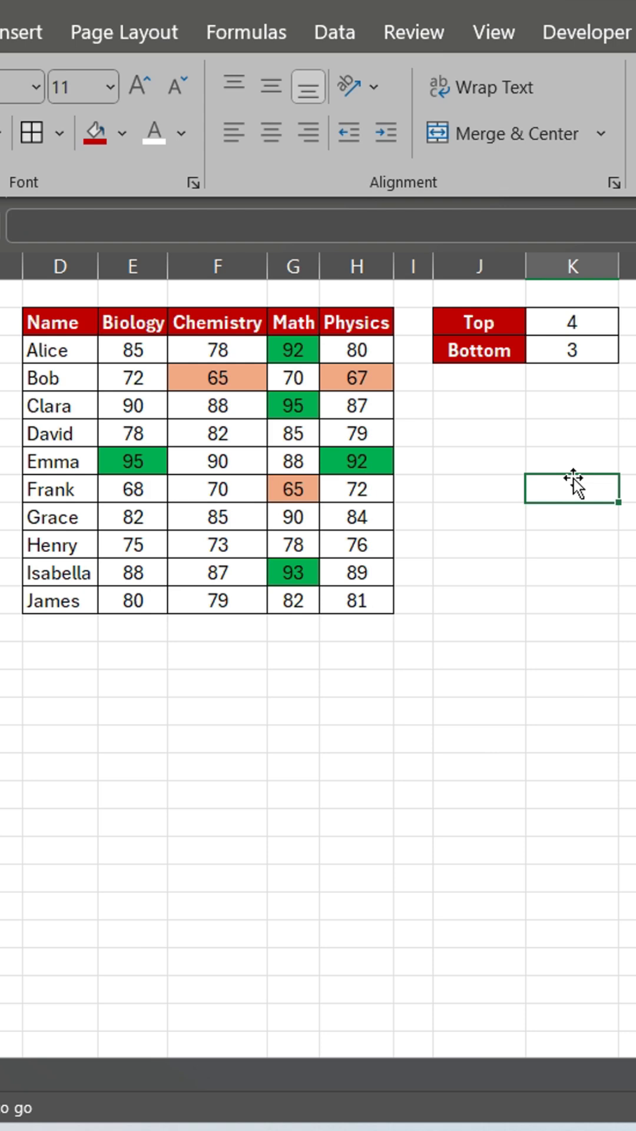
left_click(572, 321)
type("3")
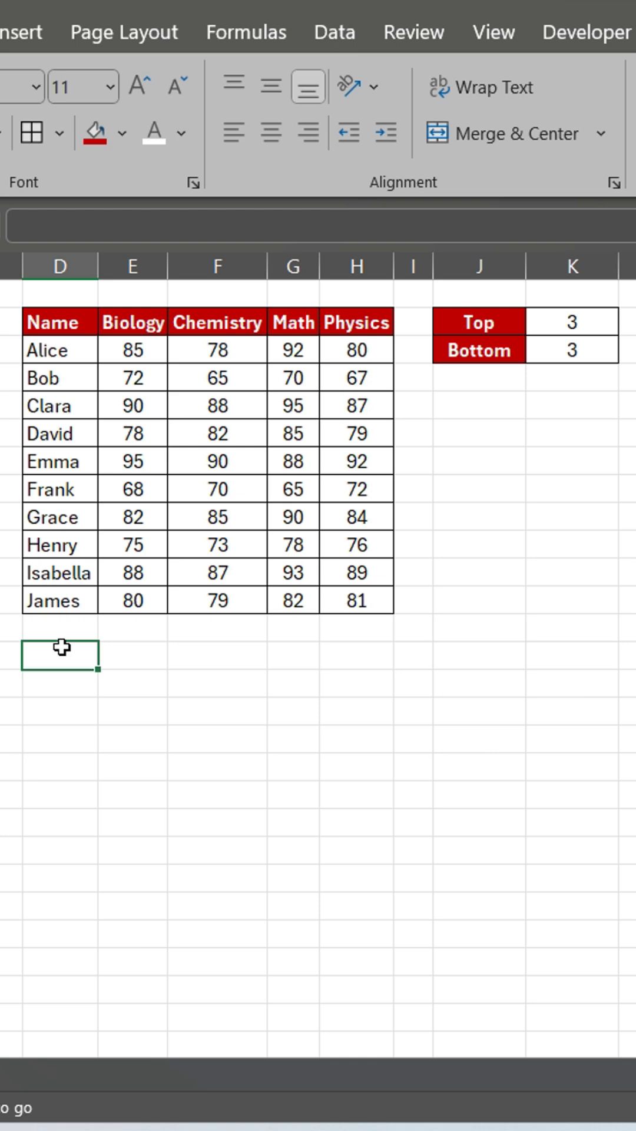
mouse_move(136, 451)
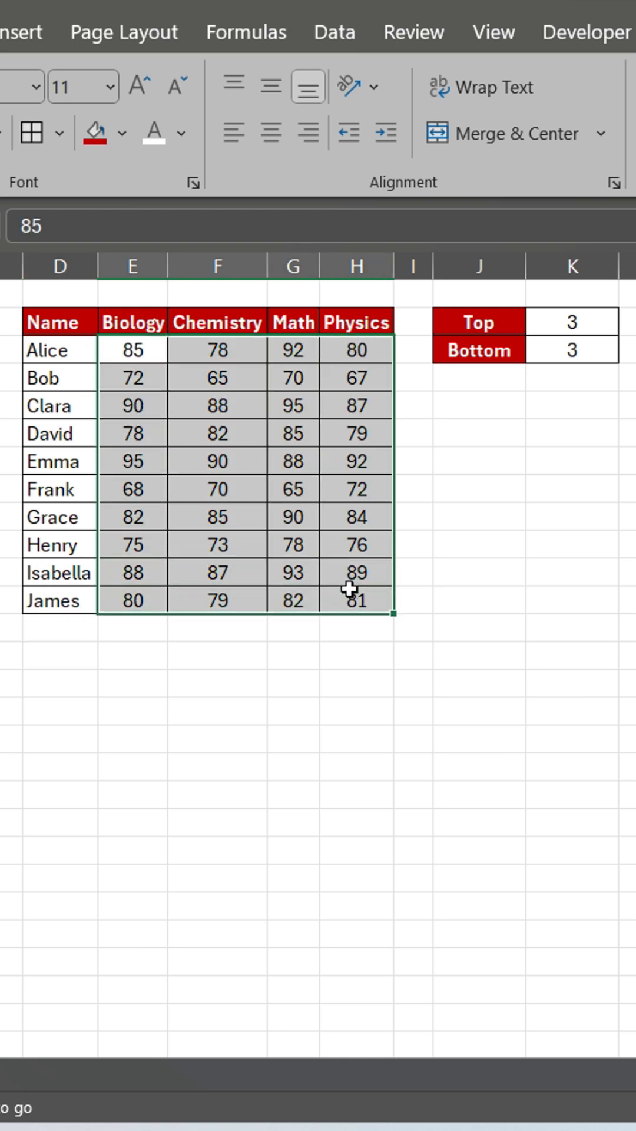
left_click(126, 112)
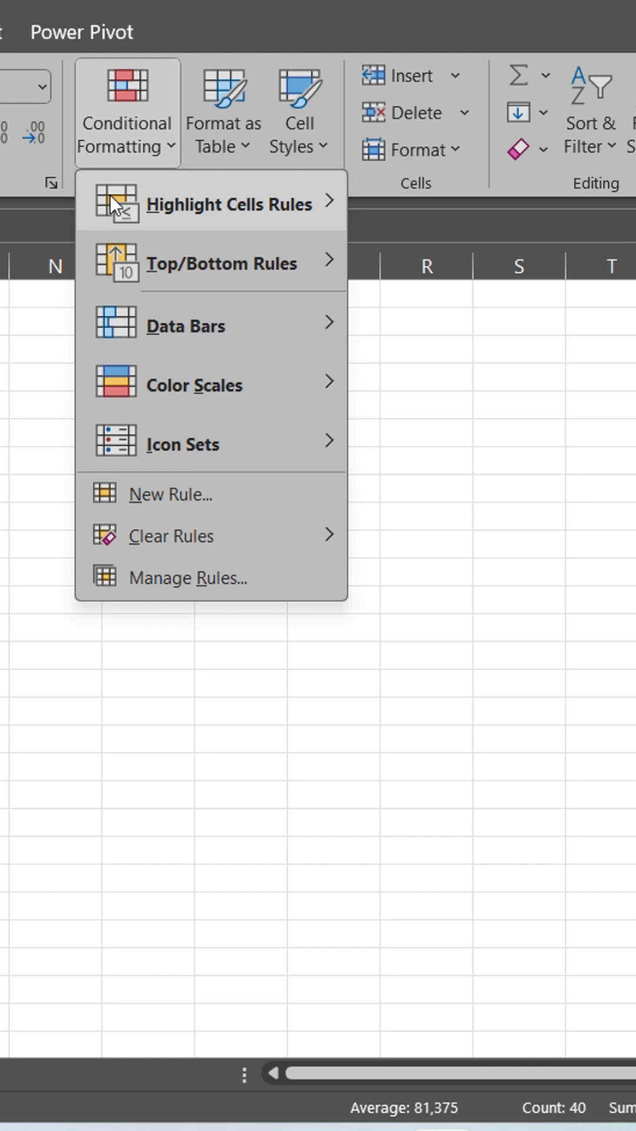
- Enter the per-row formula rule =E3>=LARGE($E3:$H3;$K$2) with relative row references
left_click(170, 494)
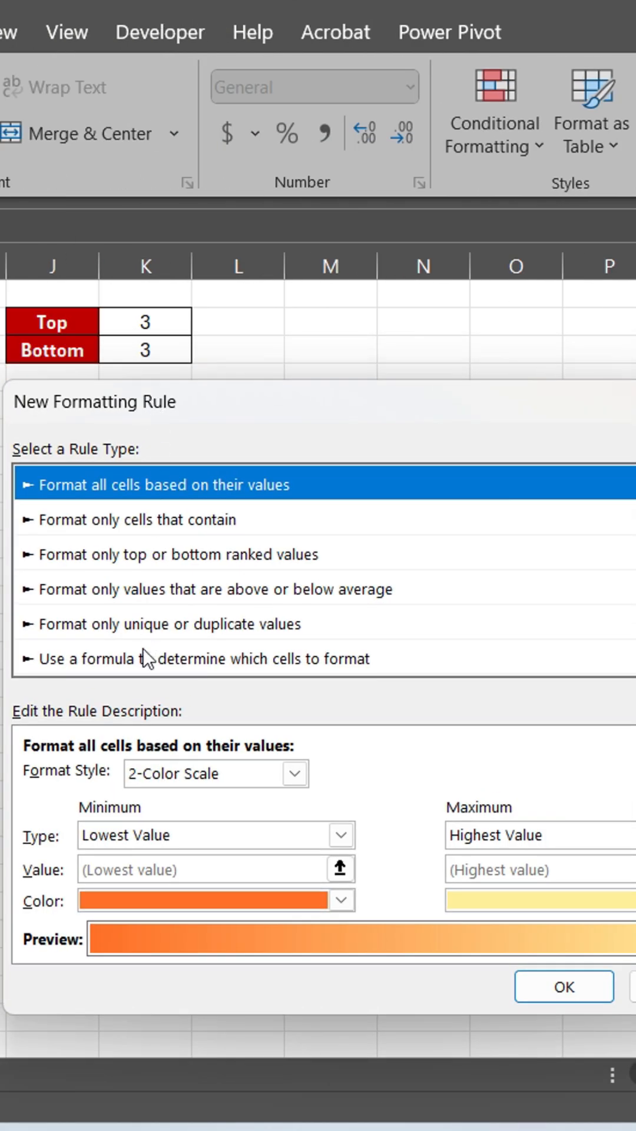
left_click(194, 657)
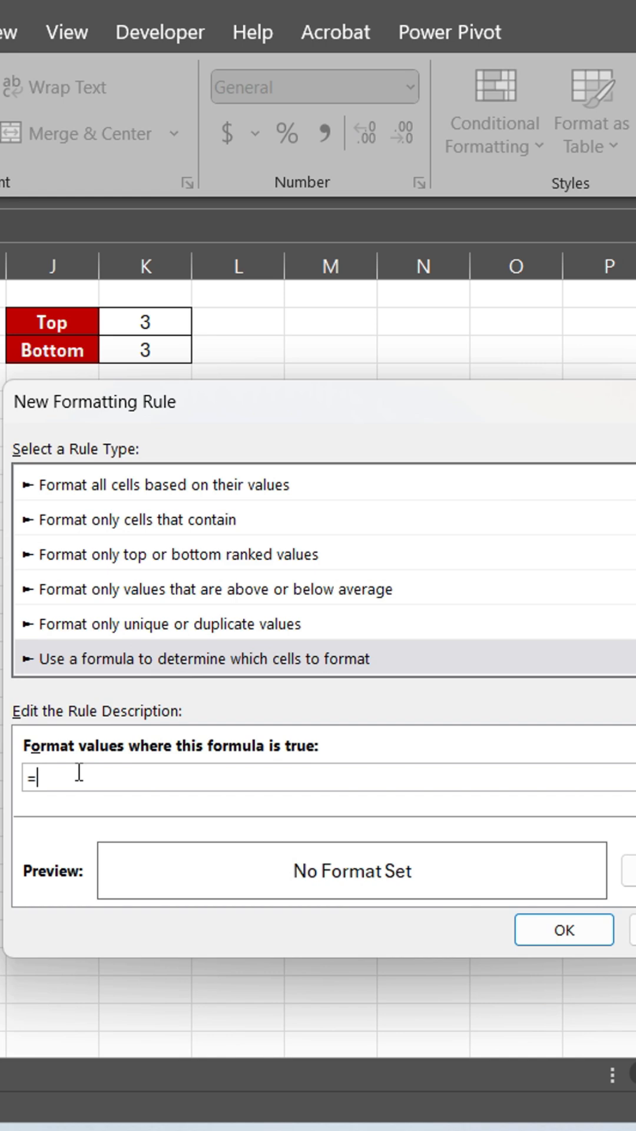
type("E")
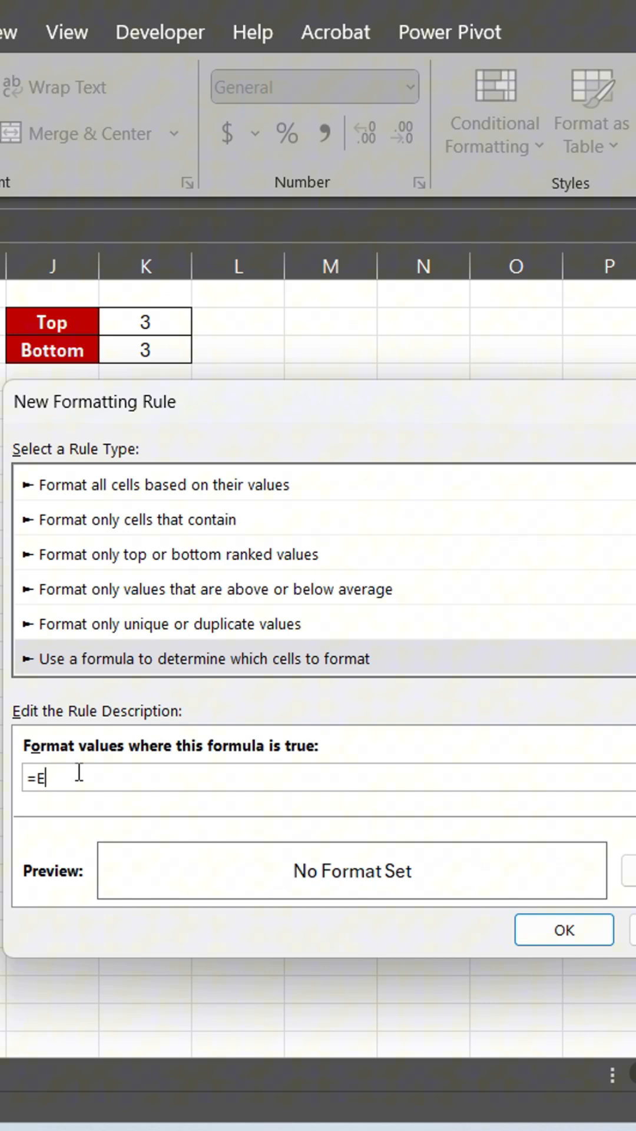
type("3")
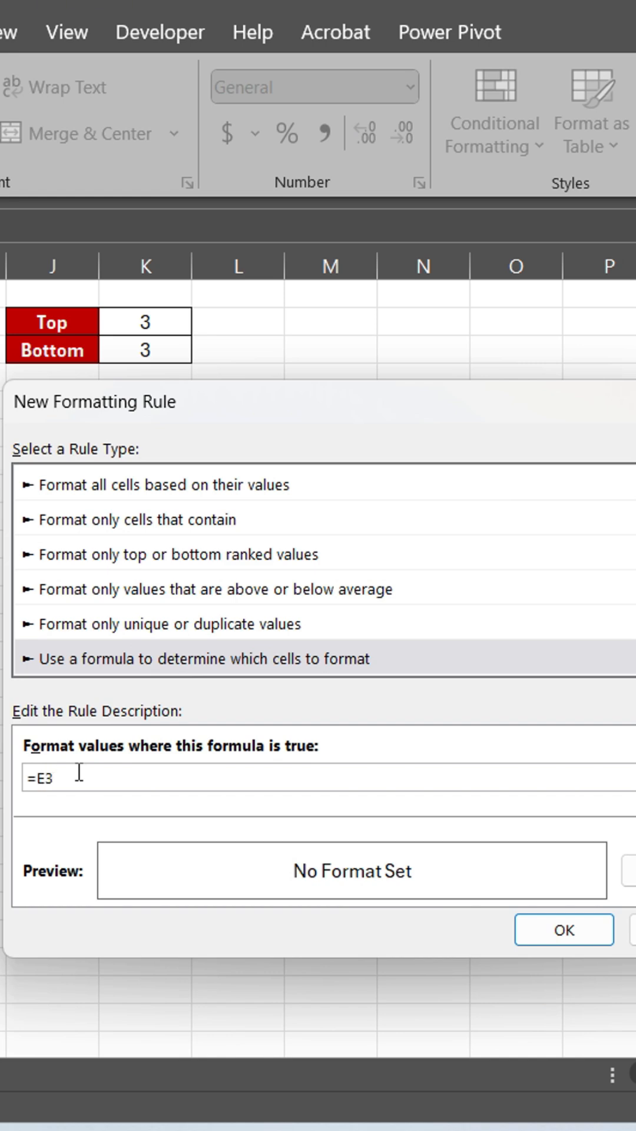
type(">=")
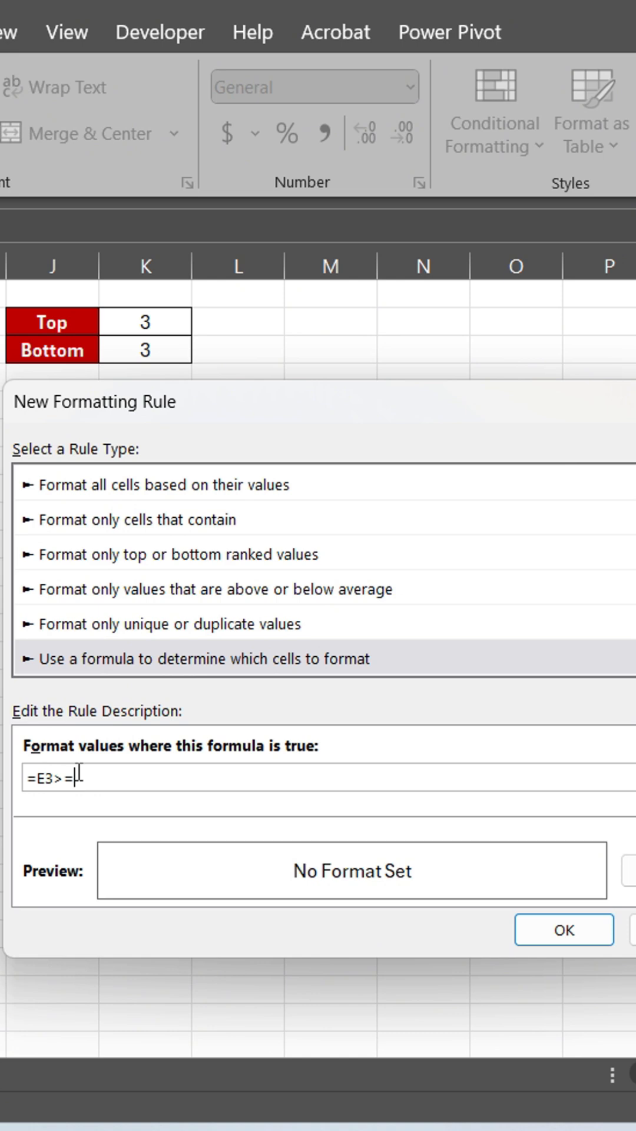
type("LARG")
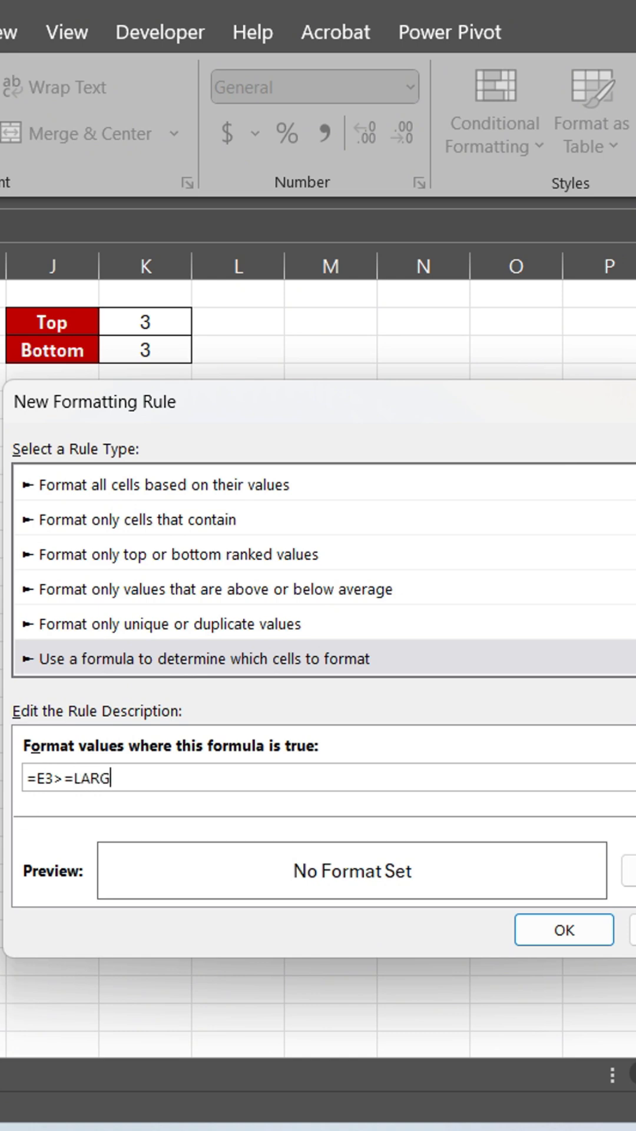
type("E($E3:$H$3")
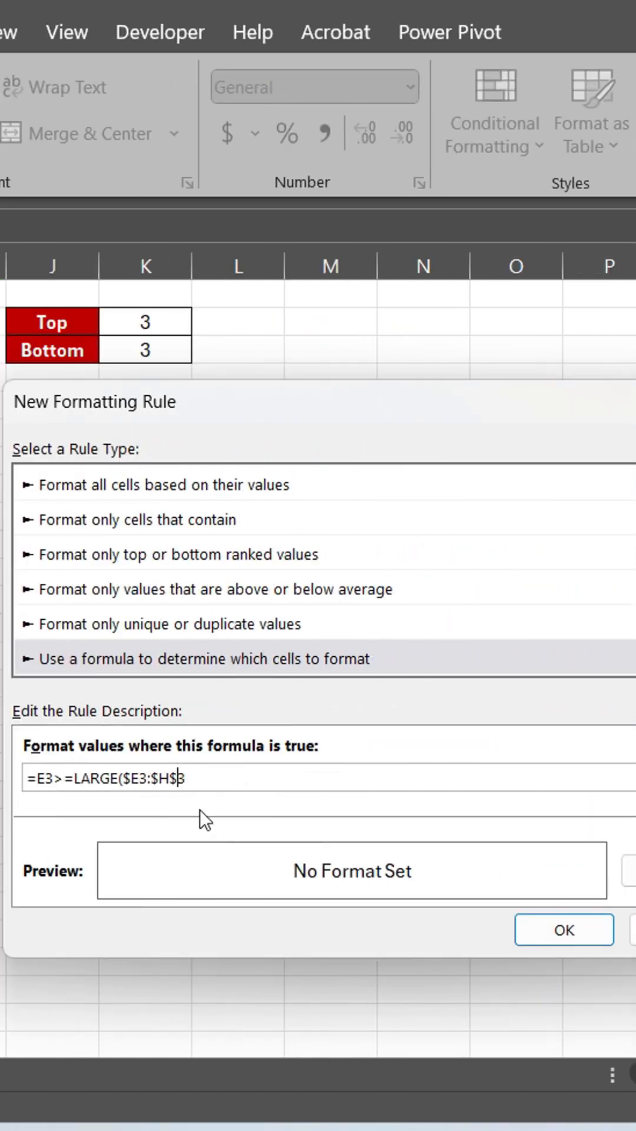
key("Backspace")
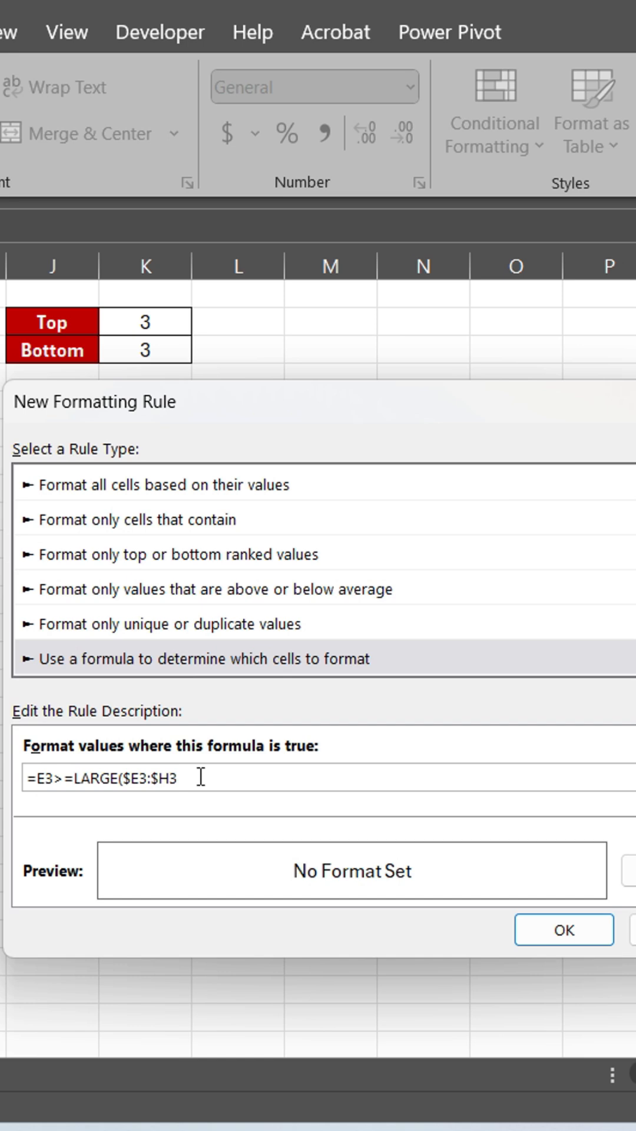
left_click(142, 322)
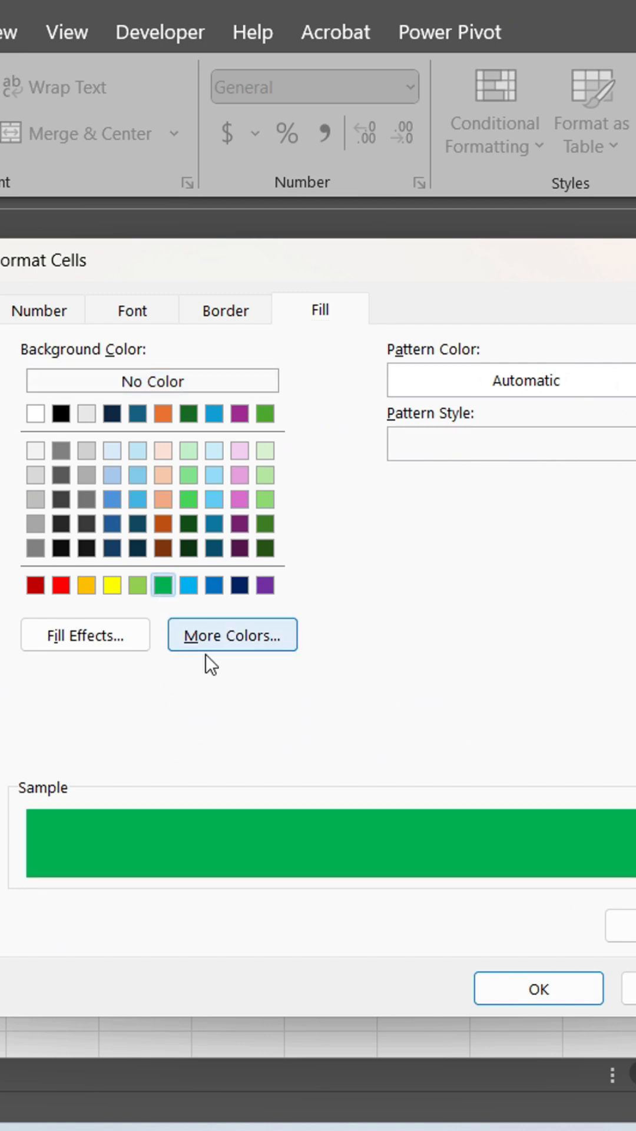
- Apply the per-row rule with a green fill and select the Top count to adjust it
left_click(538, 987)
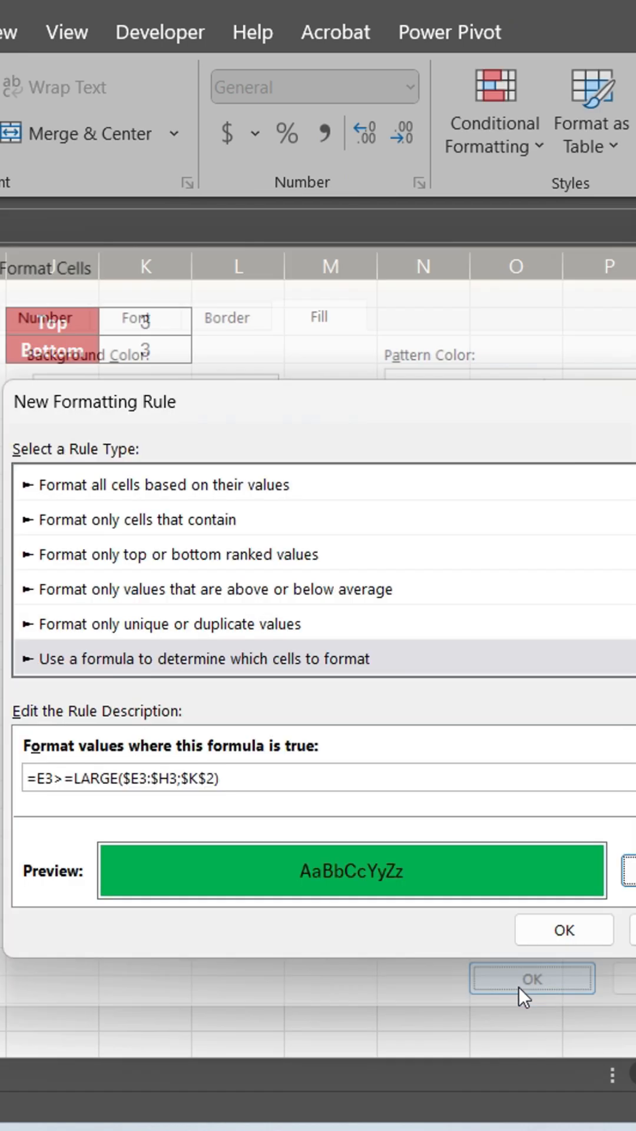
left_click(563, 930)
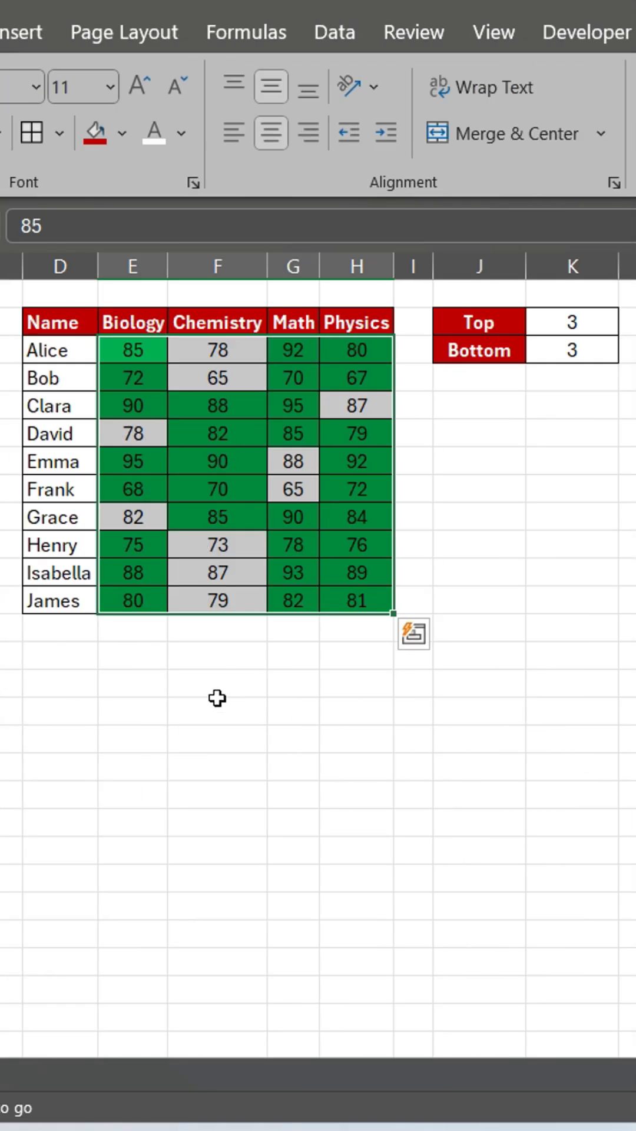
left_click(572, 322)
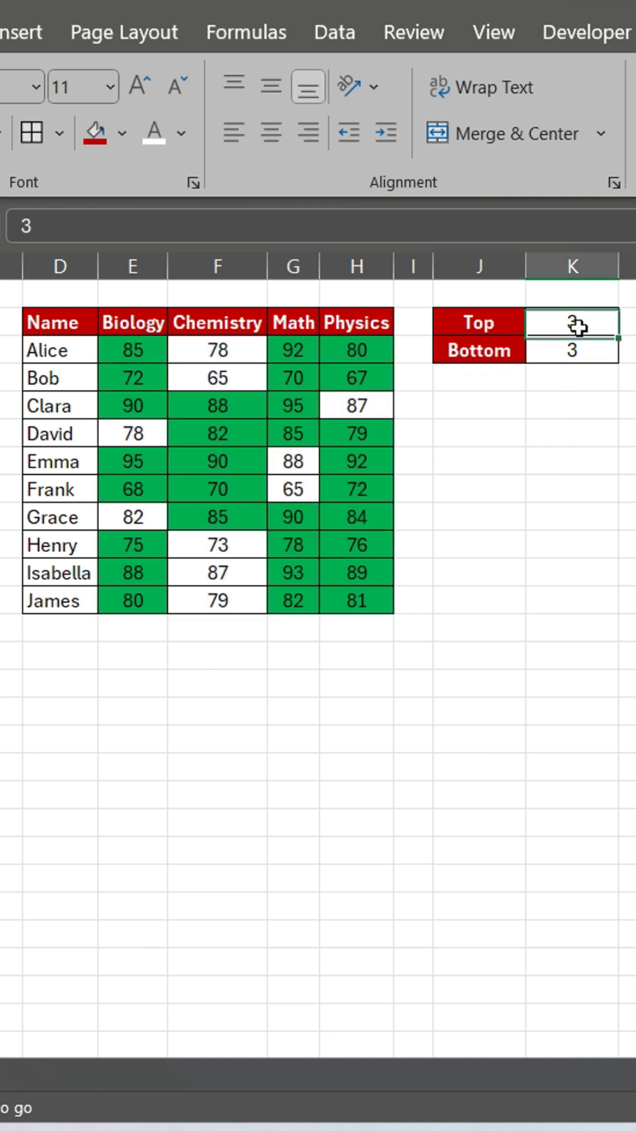